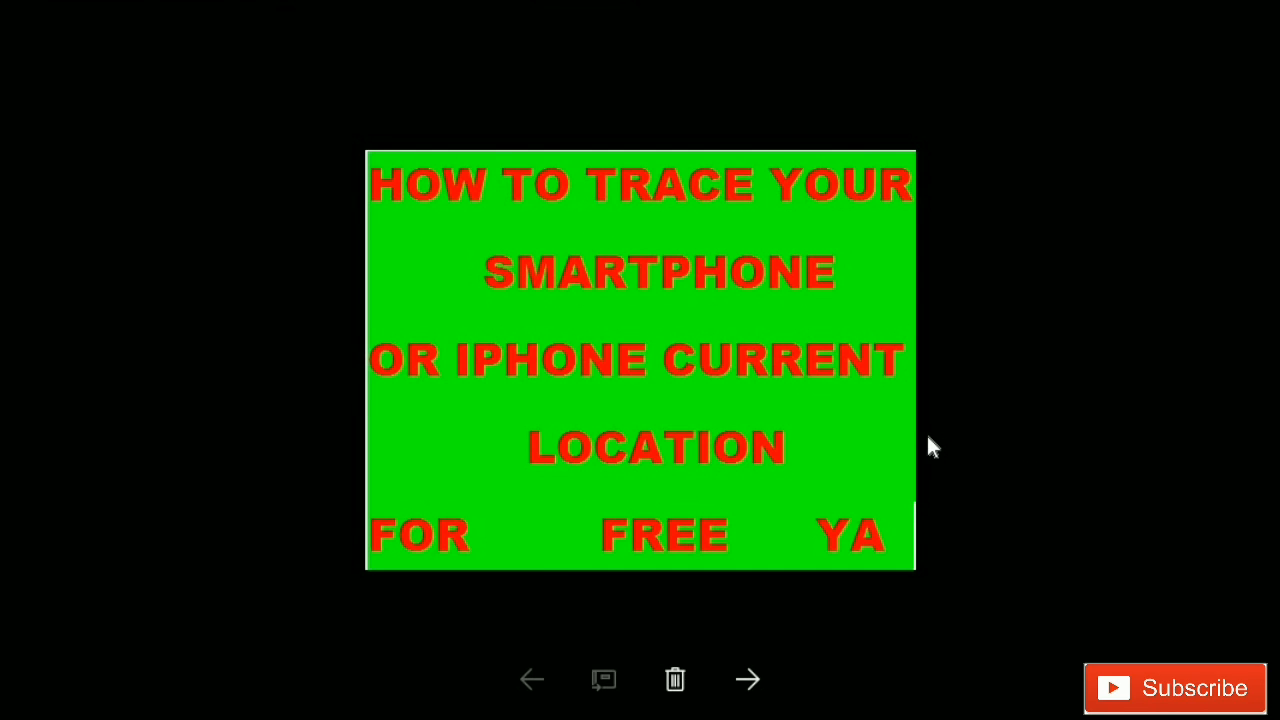
{"action": "mouse_move", "coordinate": [780, 628]}
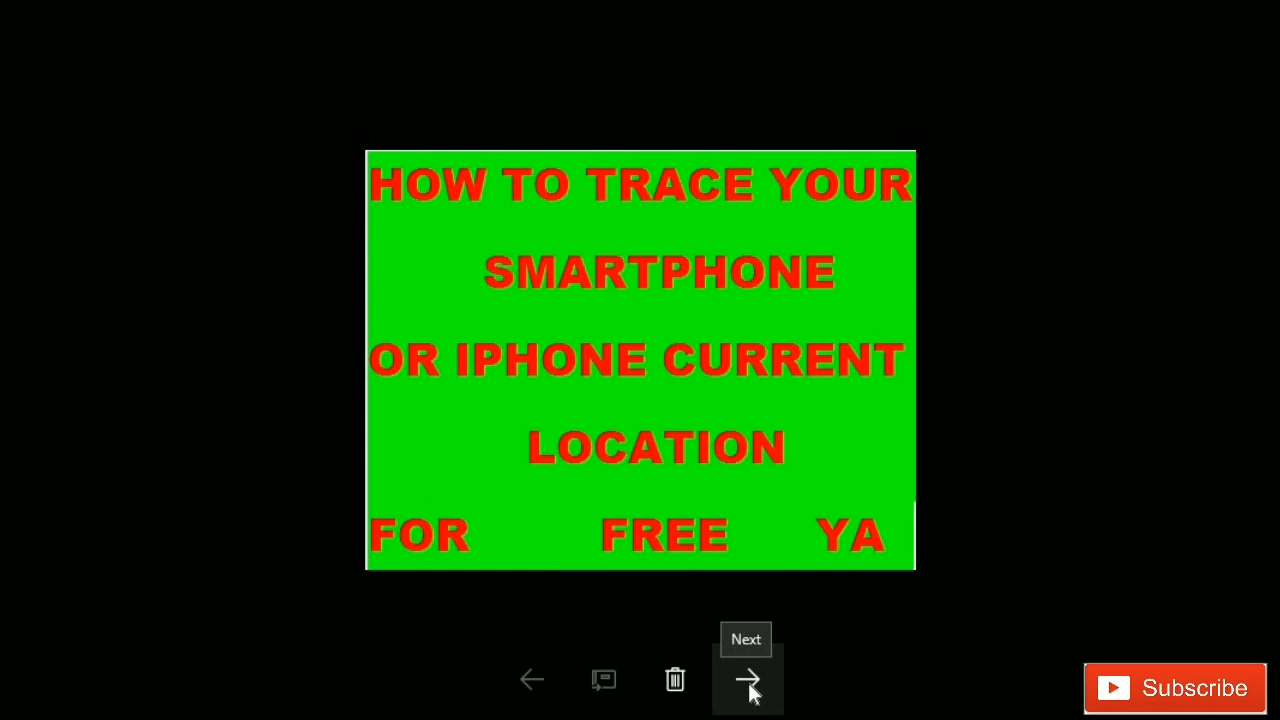
Advance from the title slide to the slide listing five tracking features
{"action": "left_click", "coordinate": [748, 680]}
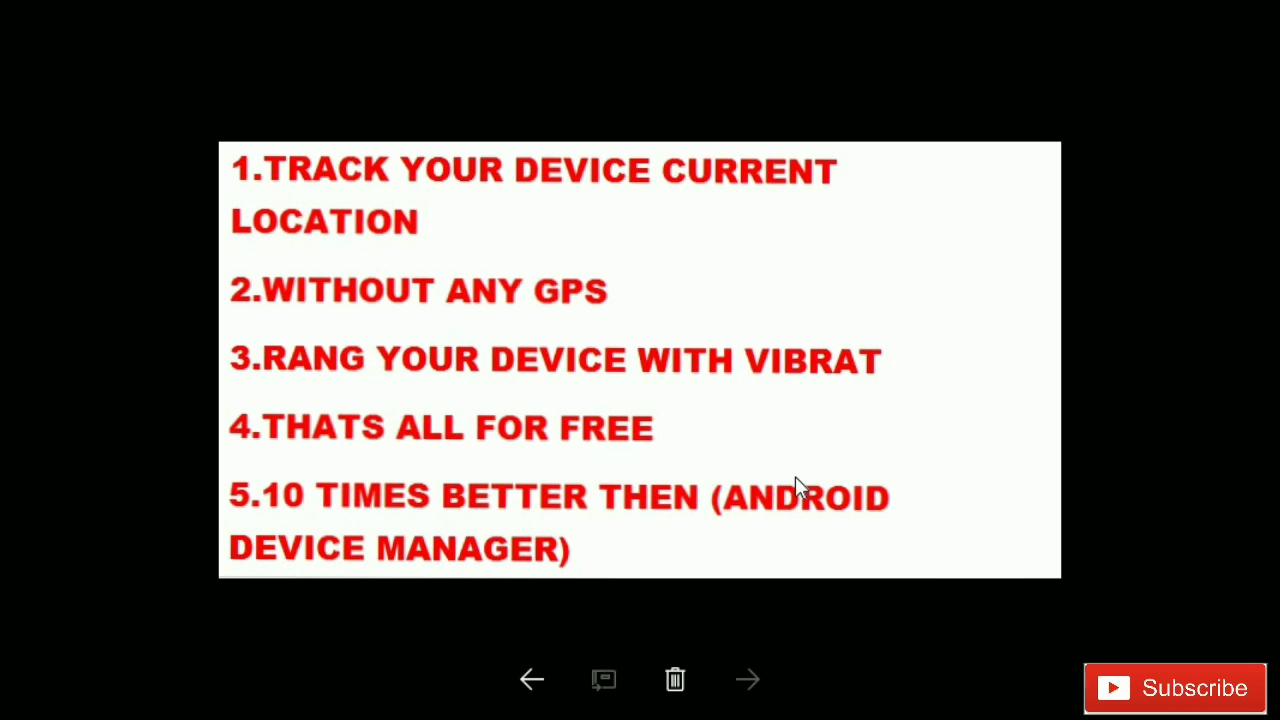
{"action": "mouse_move", "coordinate": [744, 400]}
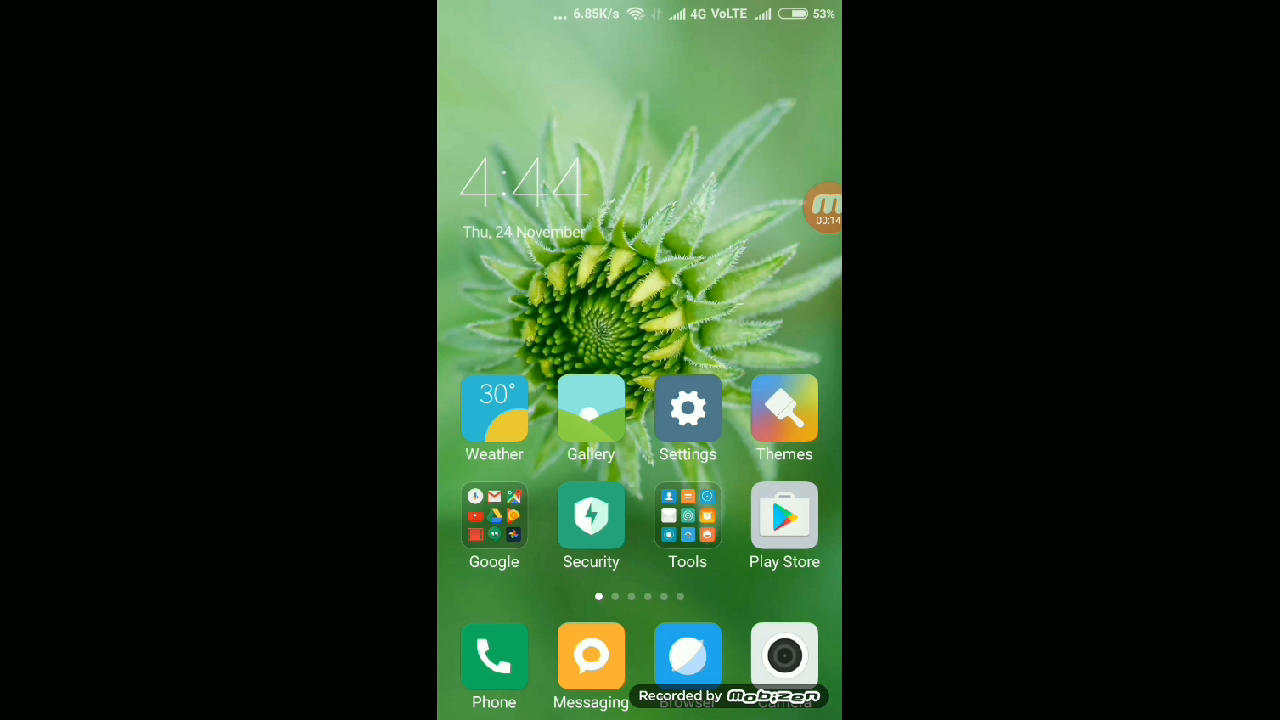
Find the free xFi Lite locator app in the Play Store via the 'xfi locator' search
{"action": "left_click", "coordinate": [784, 516]}
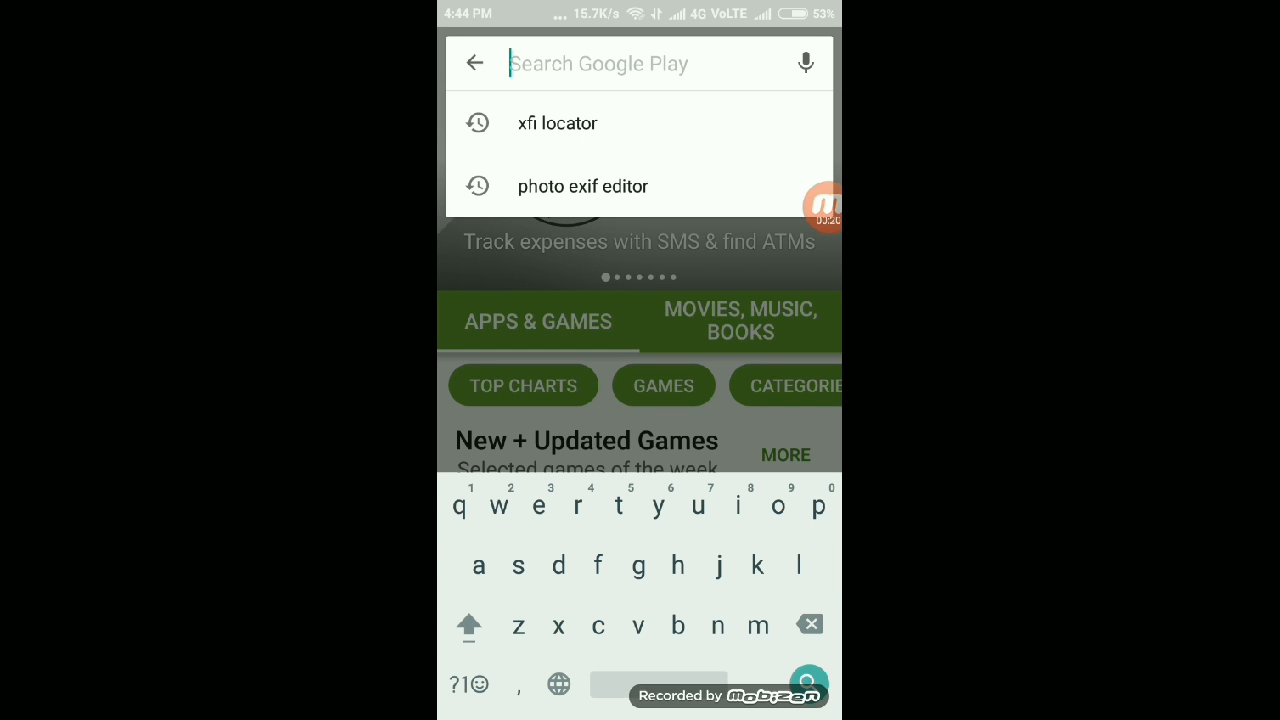
{"action": "left_click", "coordinate": [556, 124]}
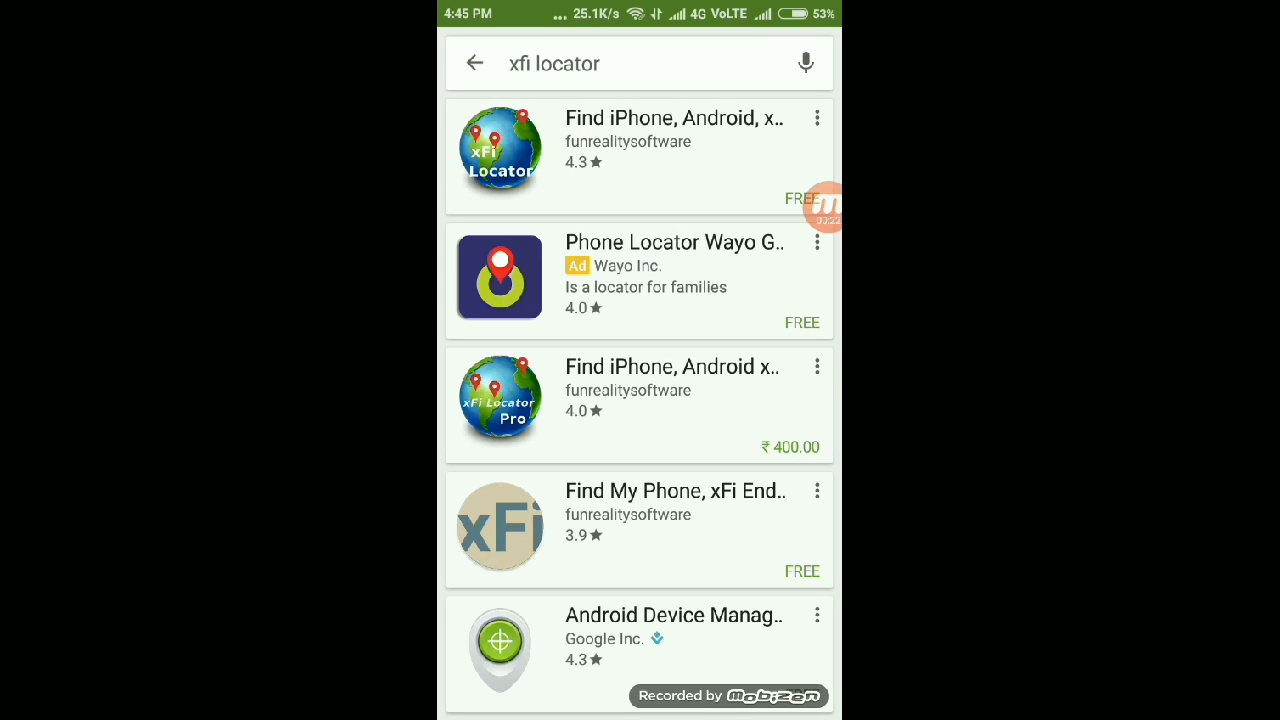
{"action": "left_click", "coordinate": [466, 62]}
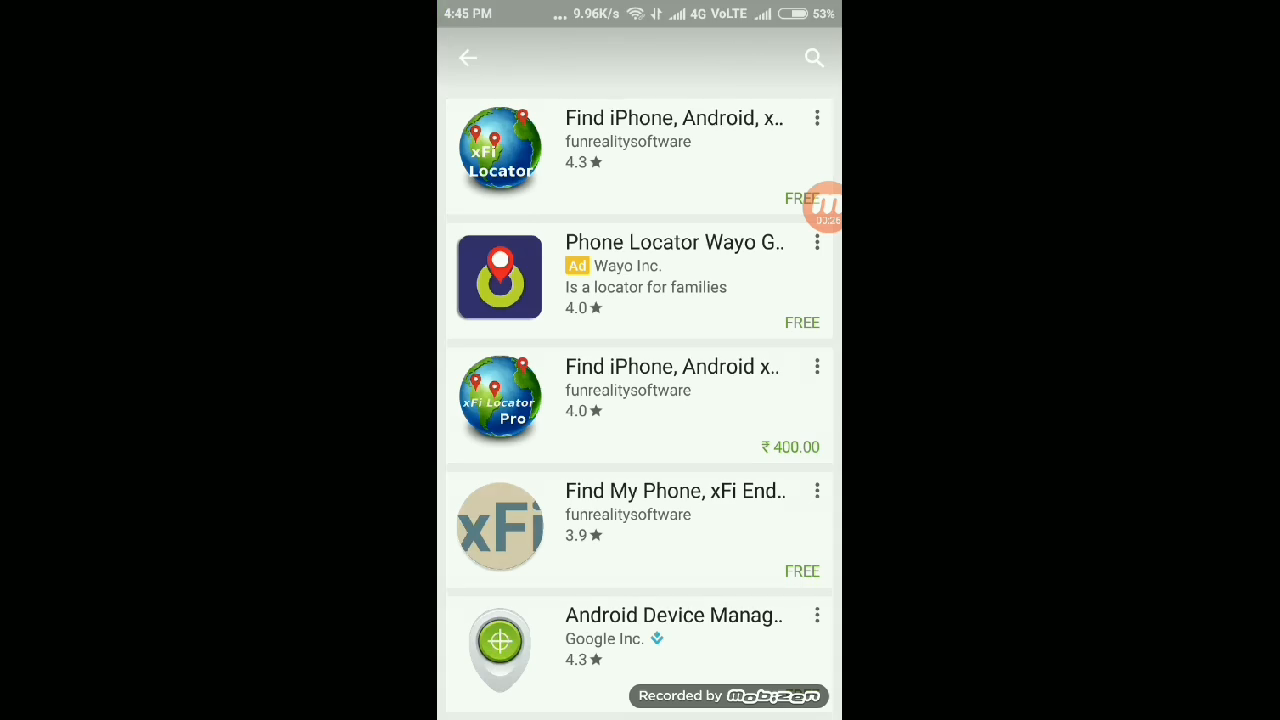
{"action": "left_click", "coordinate": [640, 160]}
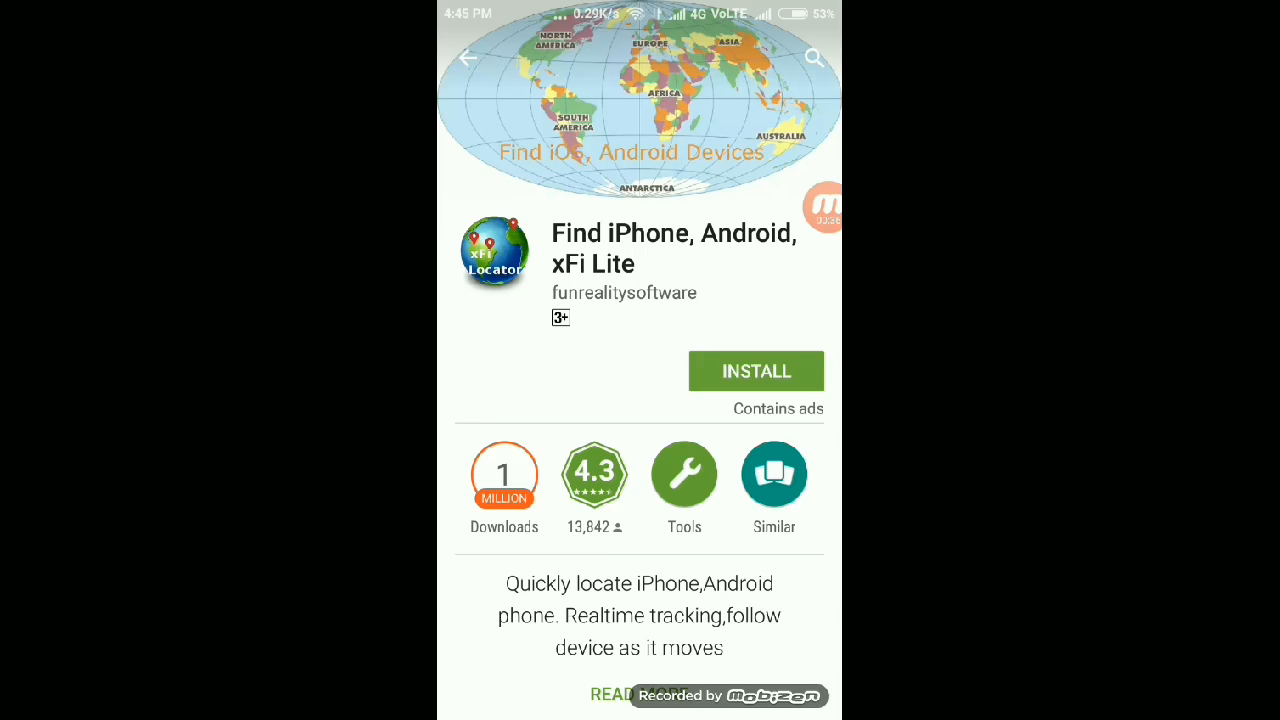
Install xFi Lite and launch it to its sign-in screen
{"action": "left_click", "coordinate": [756, 370]}
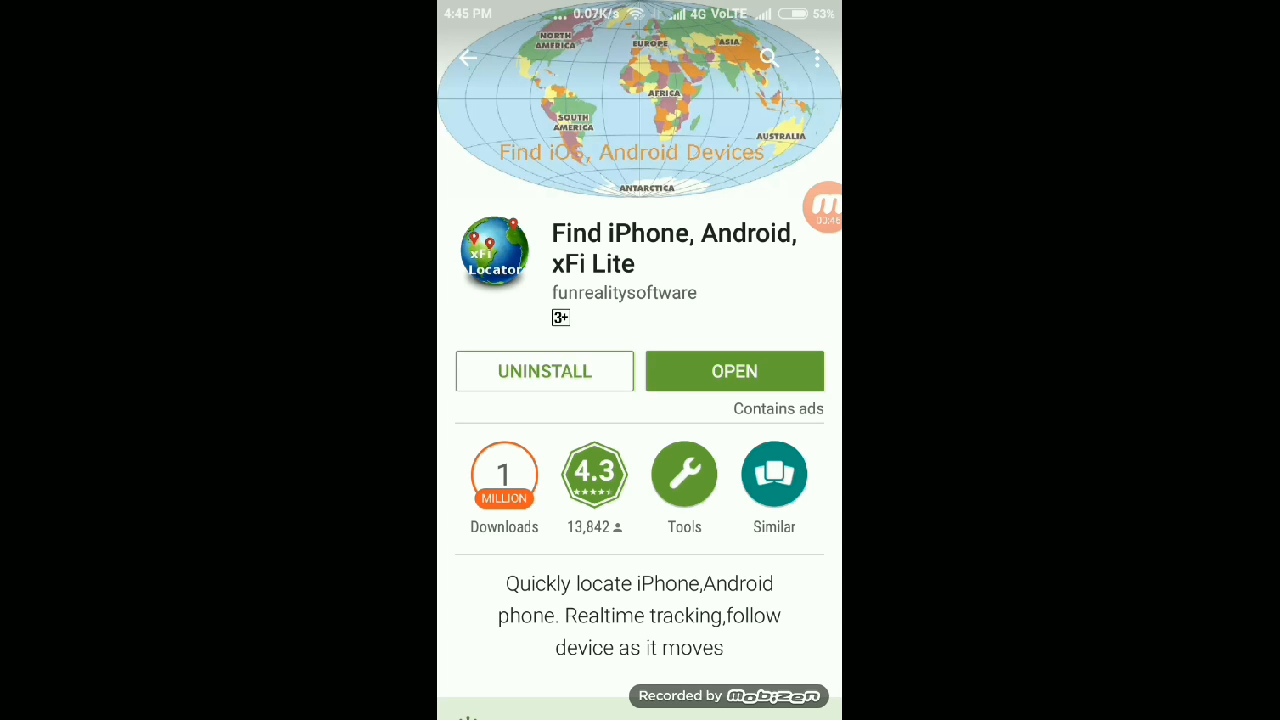
{"action": "left_click", "coordinate": [734, 370]}
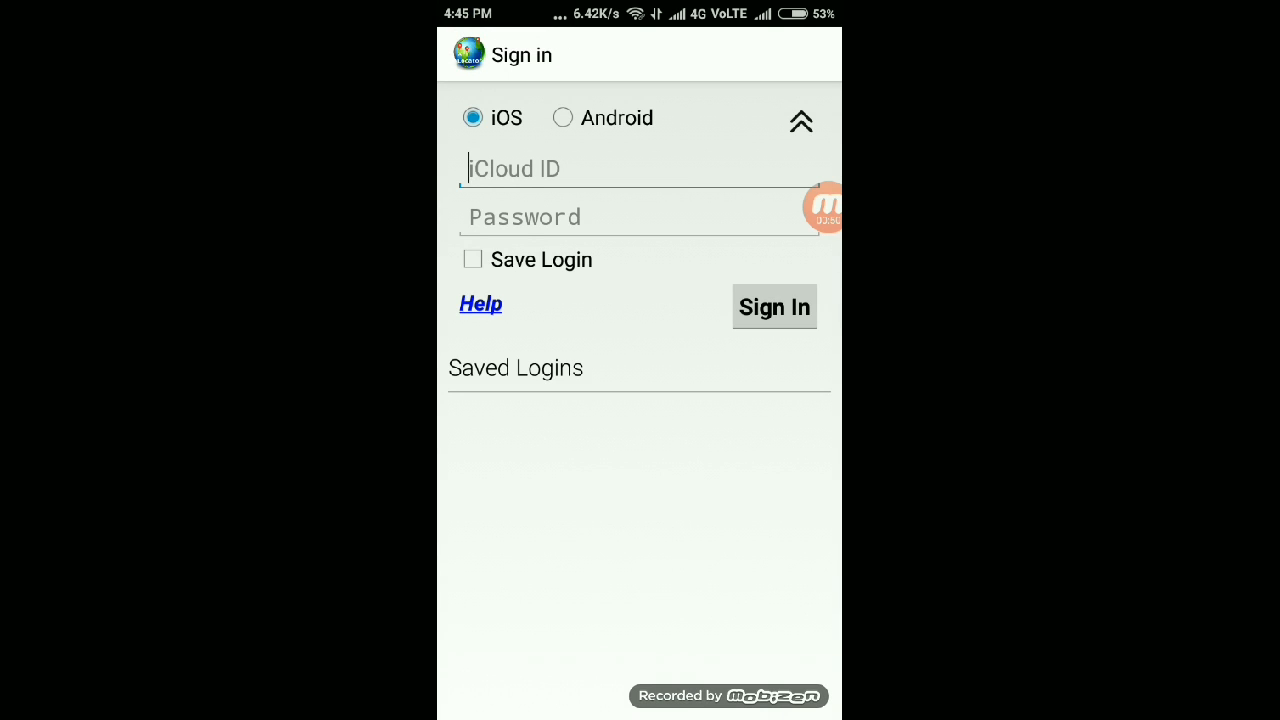
From xFi Locator's help page, reach the xFi Endpoint companion app's Play Store listing
{"action": "left_click", "coordinate": [640, 168]}
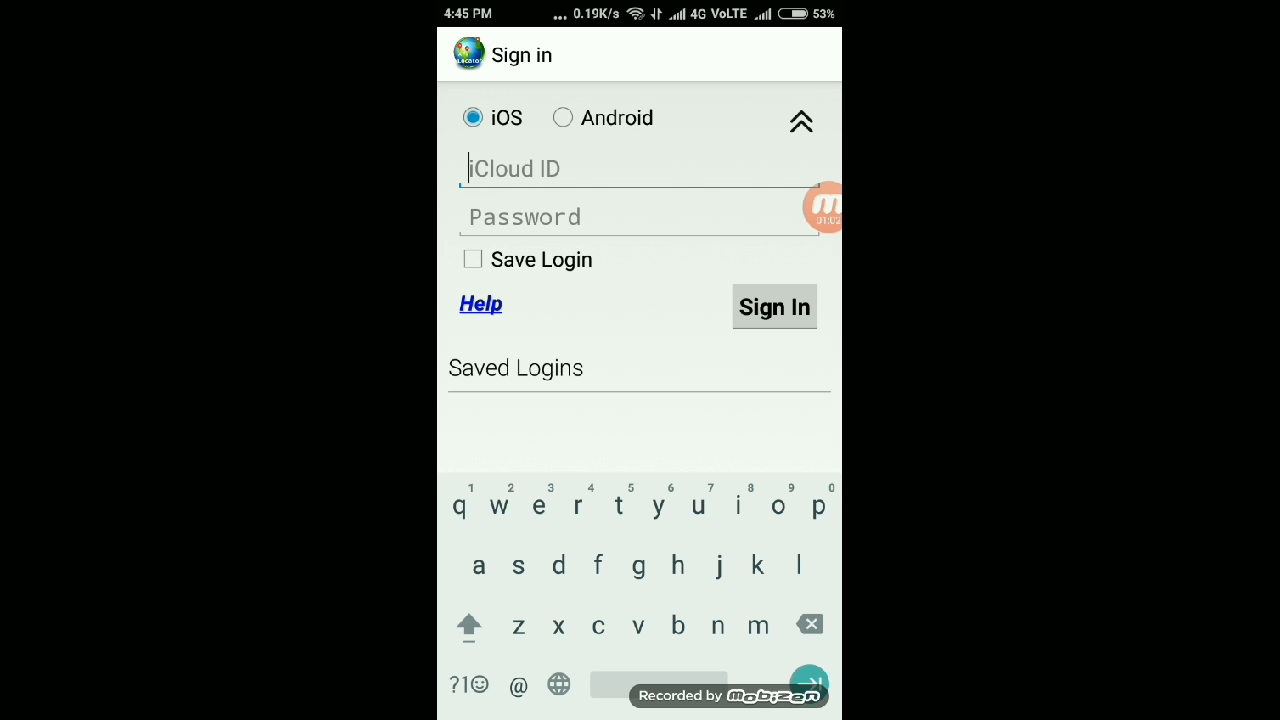
{"action": "left_click", "coordinate": [480, 304]}
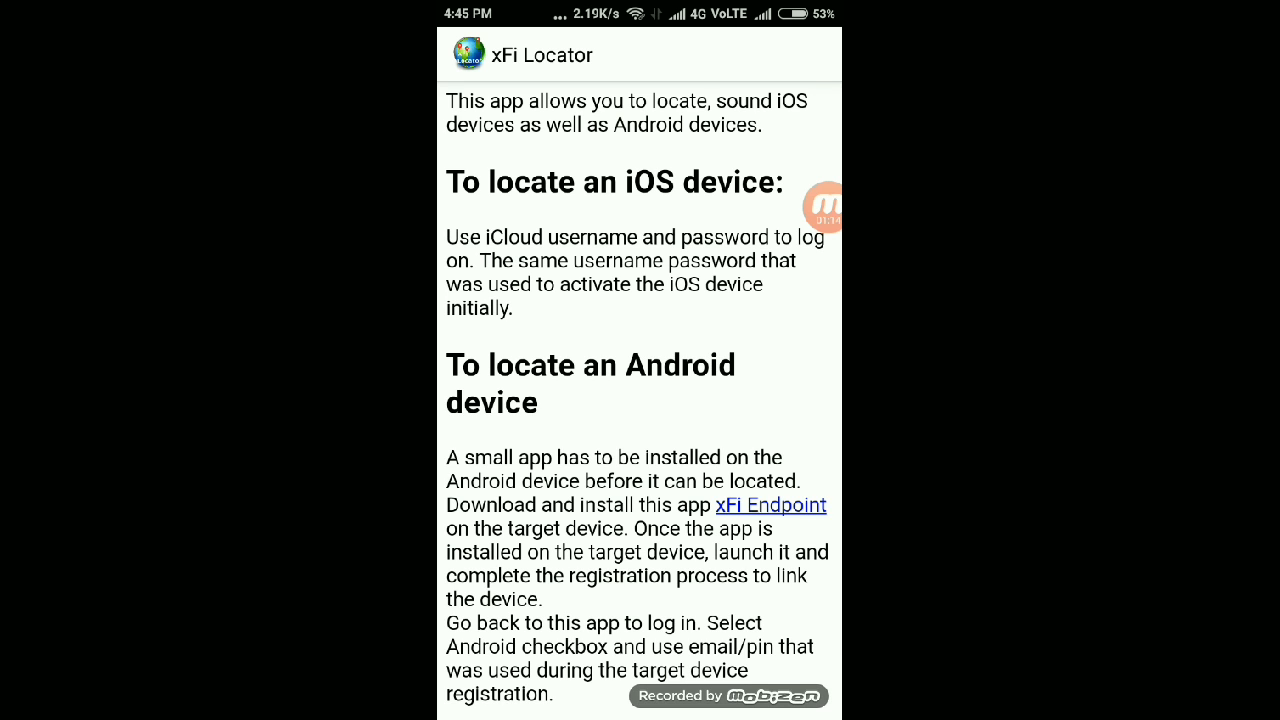
{"action": "left_click", "coordinate": [770, 504]}
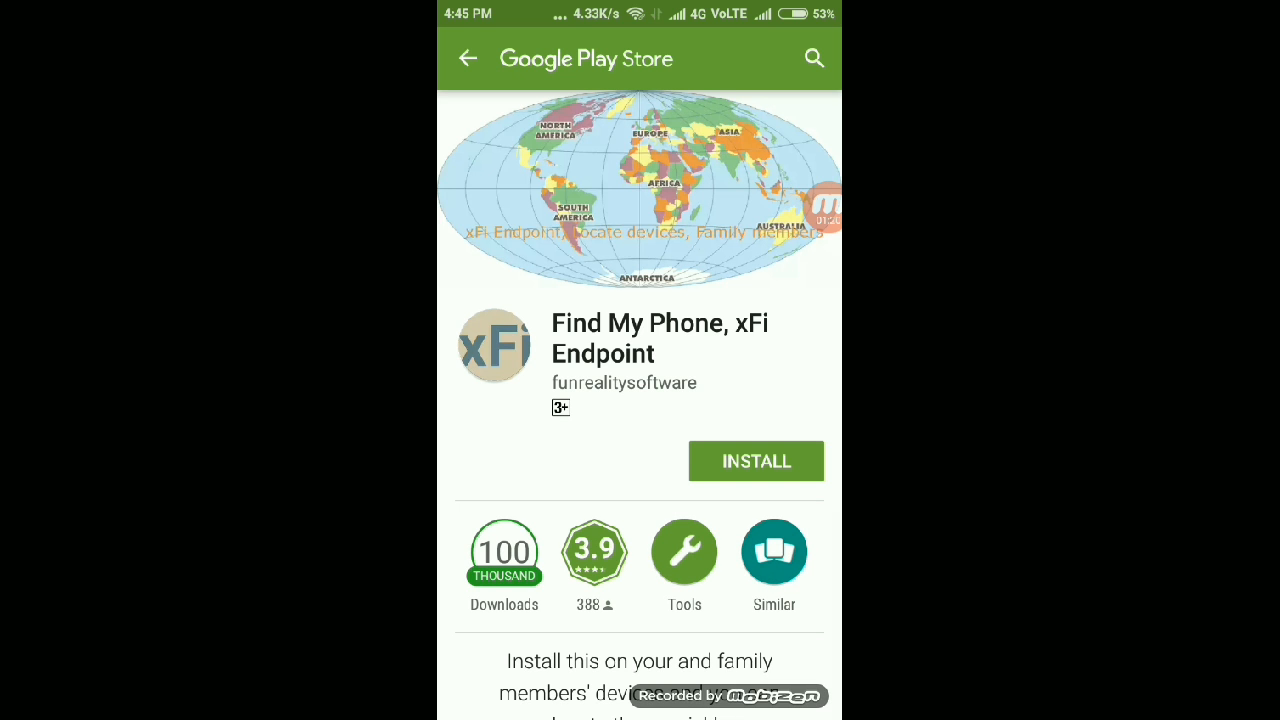
Install Find My Phone, xFi Endpoint and launch it to its device-linking form
{"action": "left_click", "coordinate": [756, 460]}
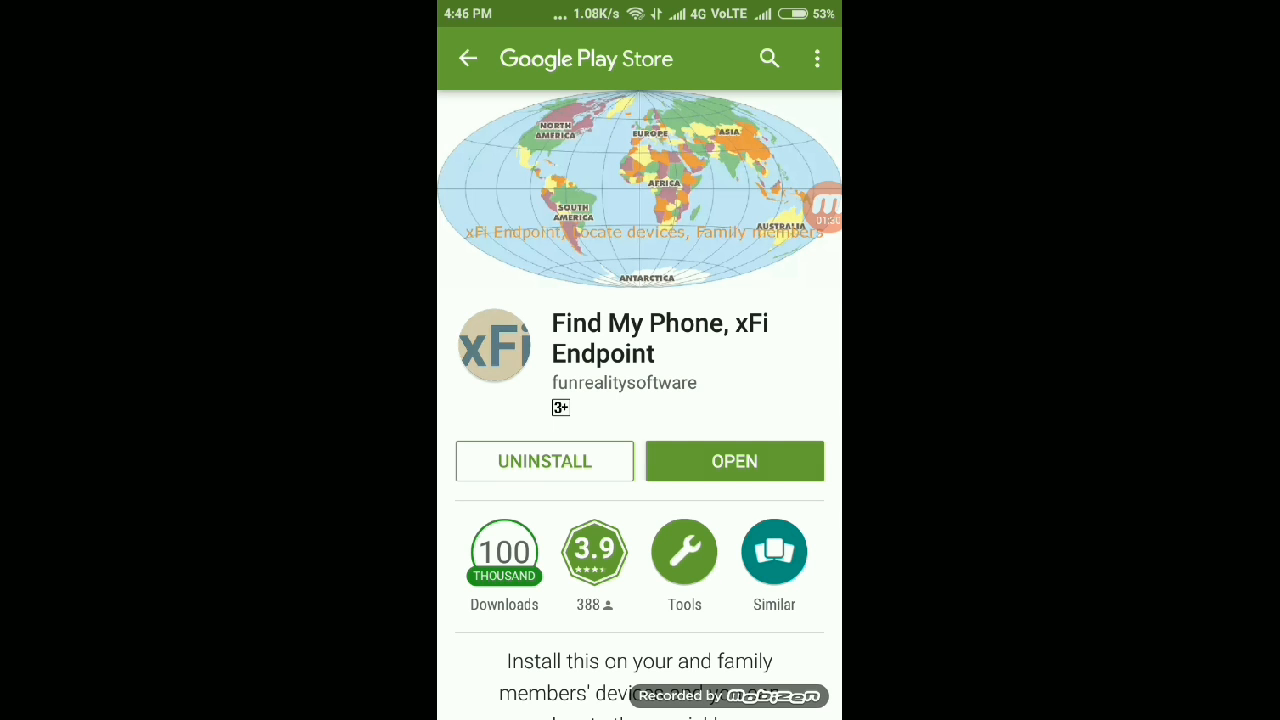
{"action": "left_click", "coordinate": [734, 460]}
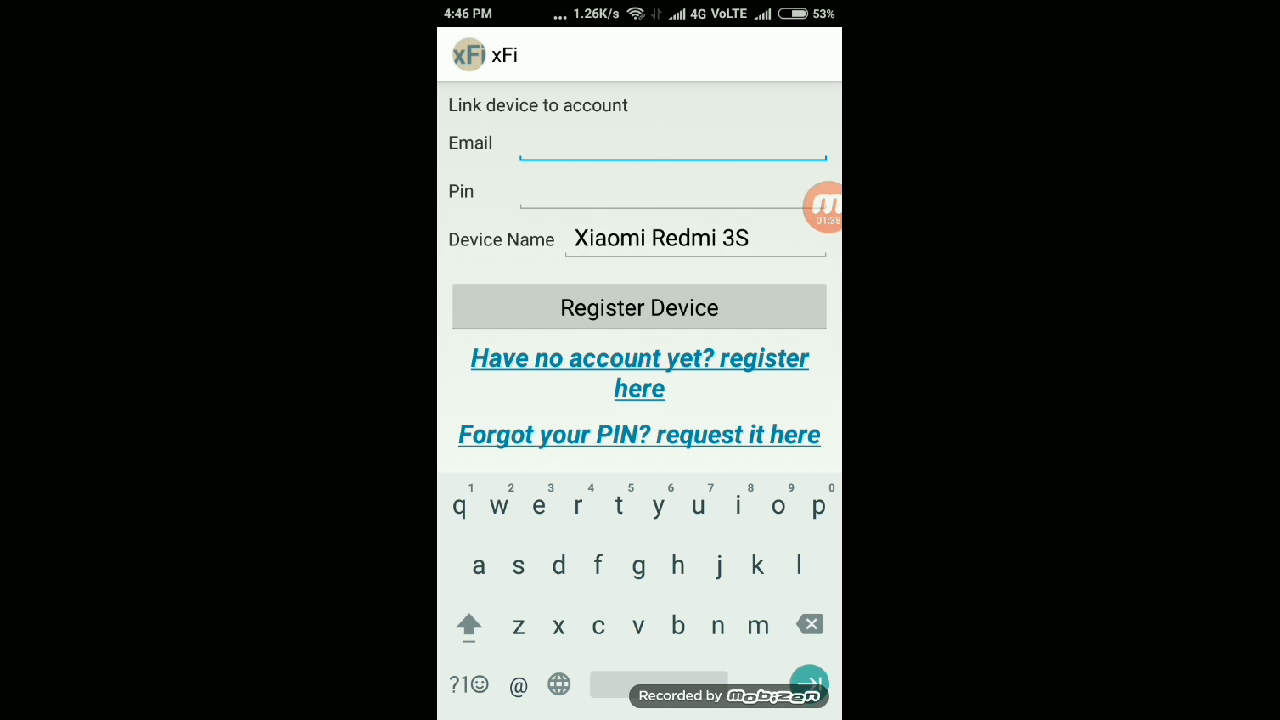
Visit the new-account registration form, then return to the Register Device form's Email field
{"action": "left_click", "coordinate": [640, 374]}
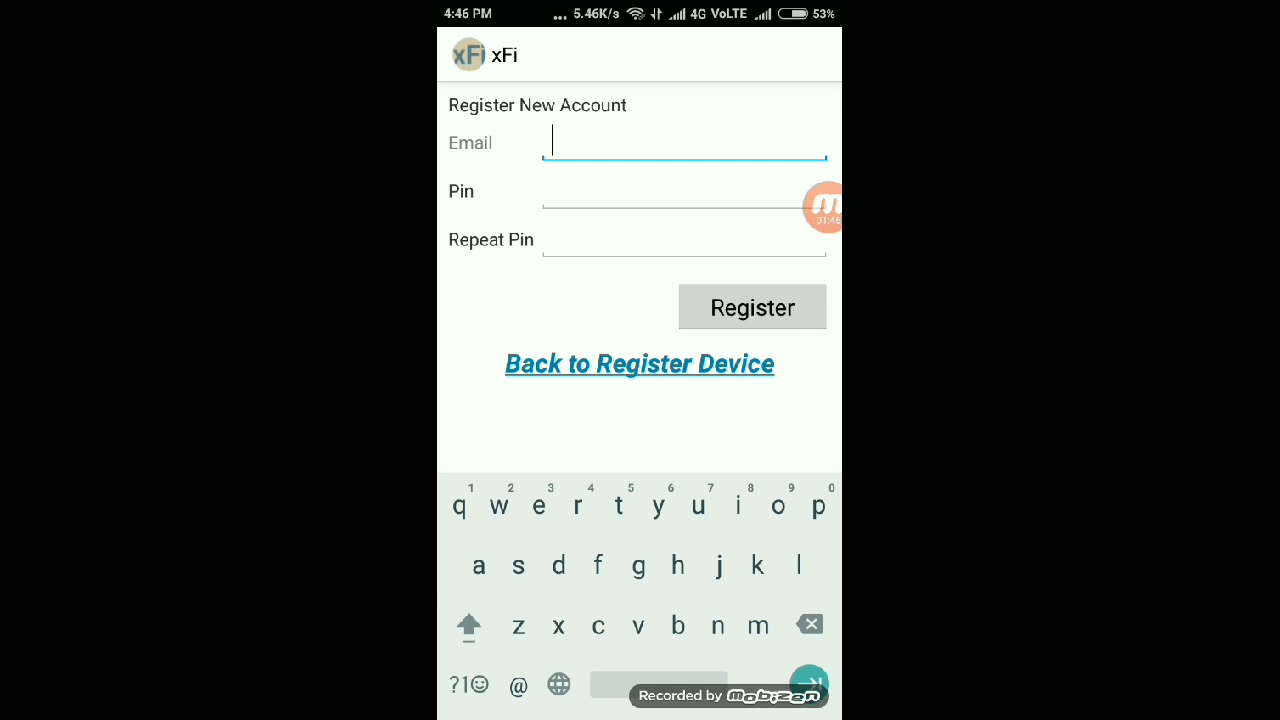
{"action": "left_click", "coordinate": [640, 364]}
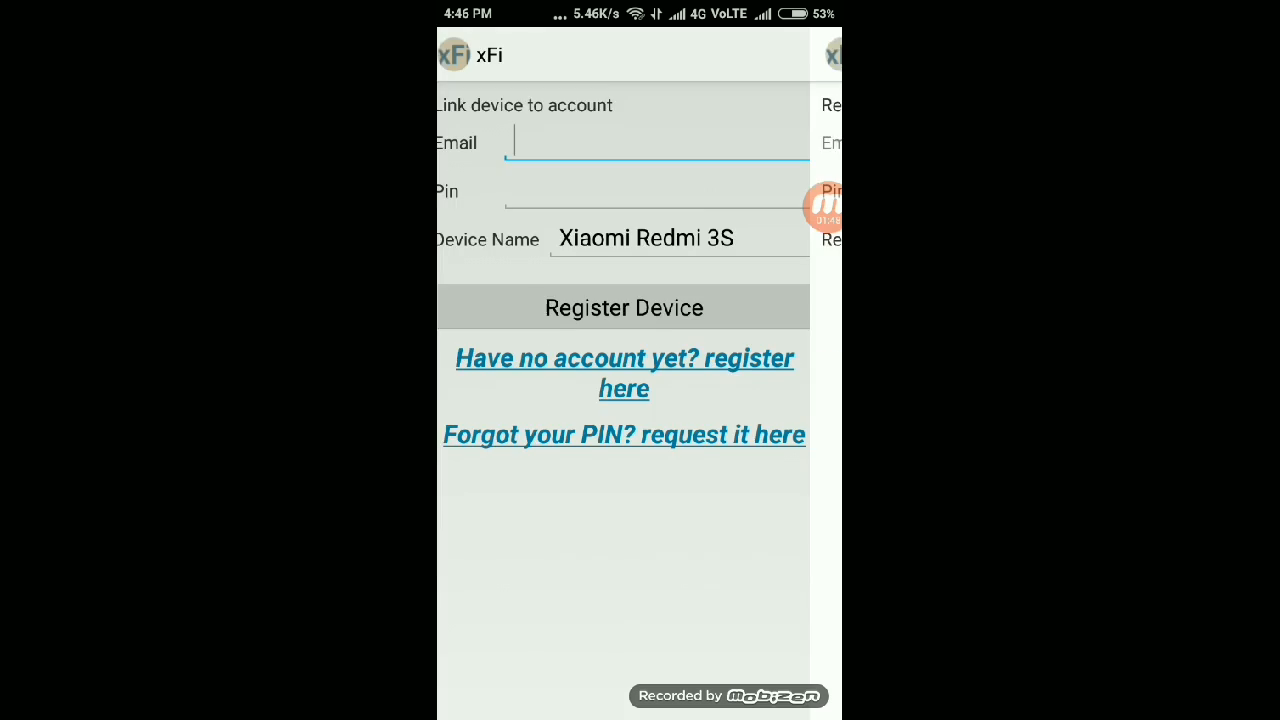
{"action": "left_click", "coordinate": [656, 142]}
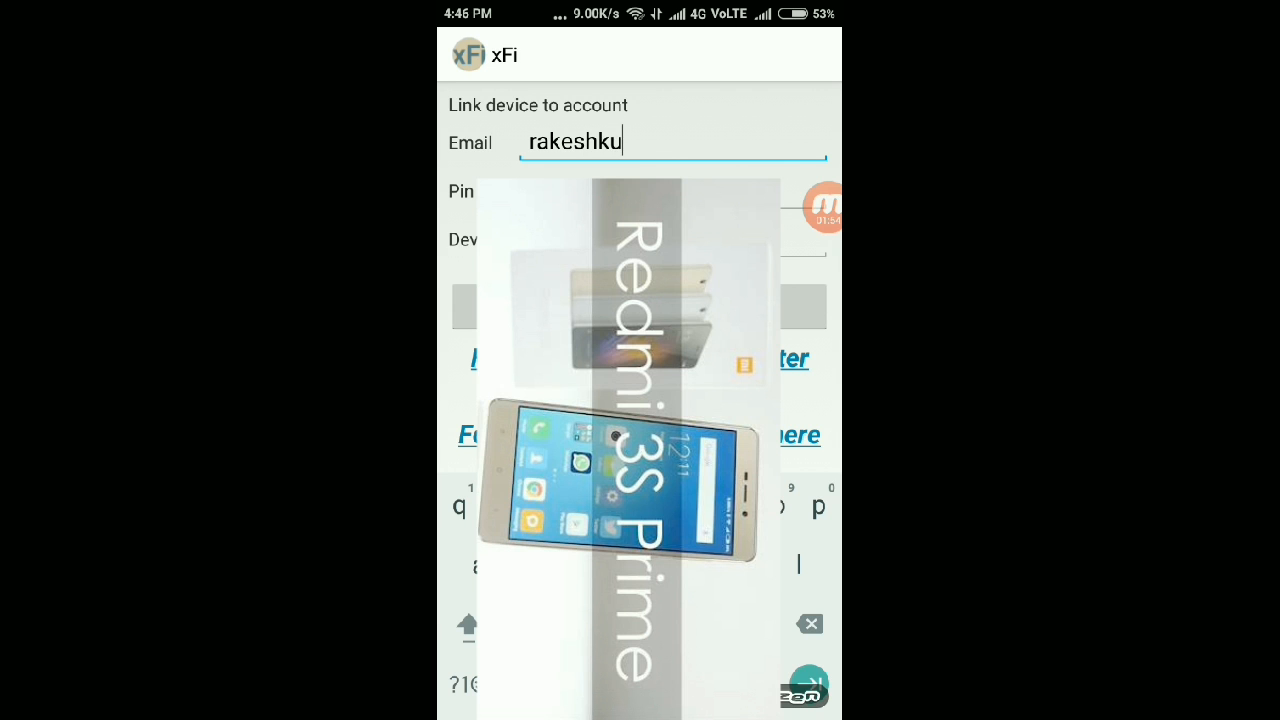
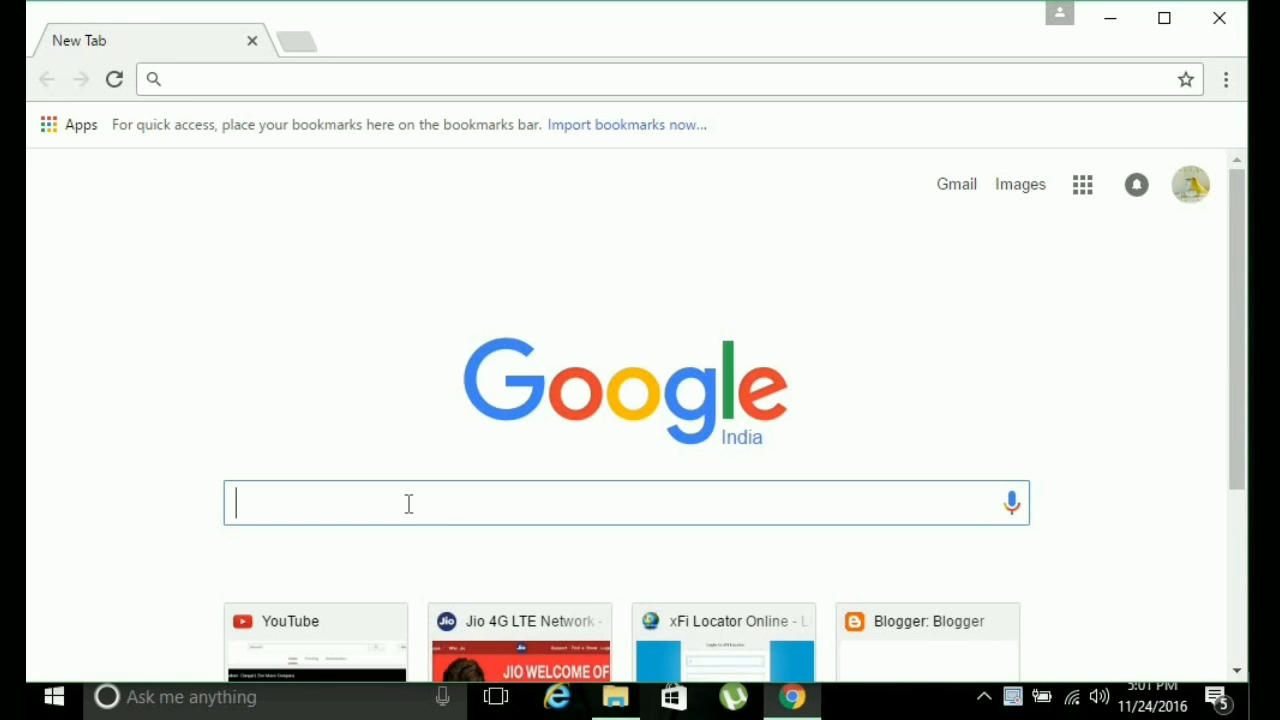
{"action": "mouse_move", "coordinate": [428, 498]}
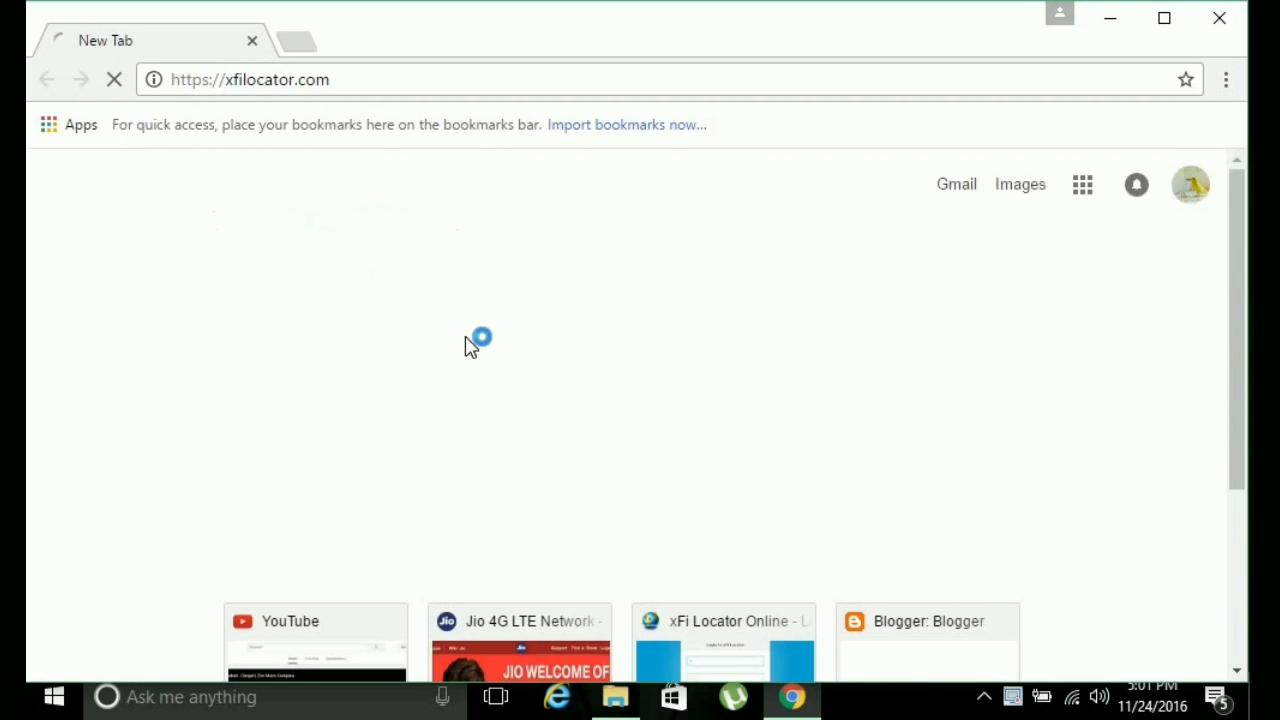
{"action": "mouse_move", "coordinate": [372, 296]}
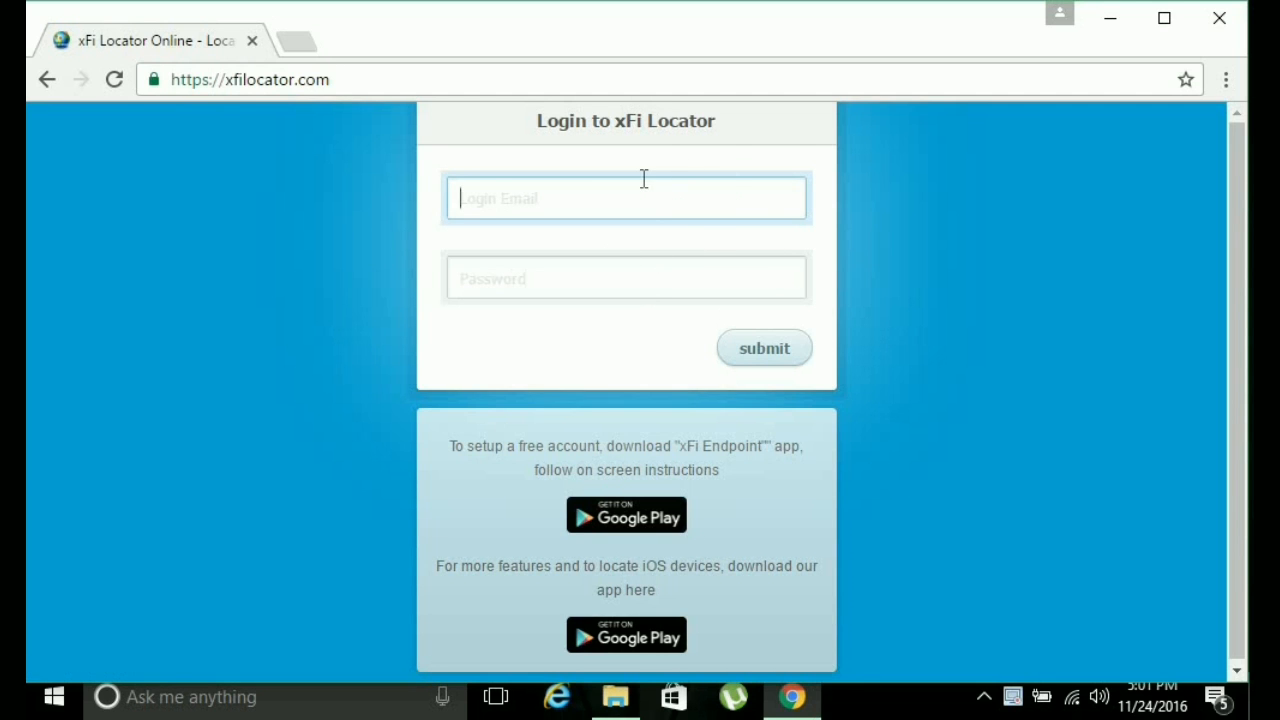
{"action": "mouse_move", "coordinate": [588, 198]}
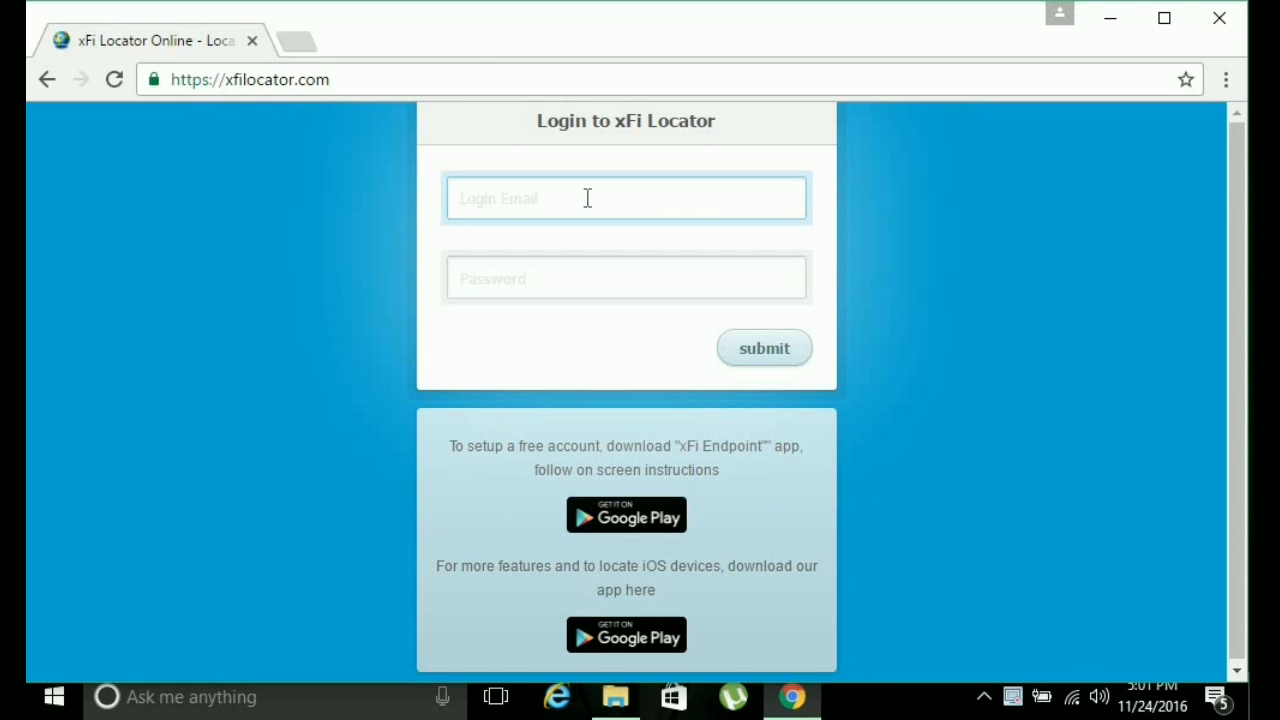
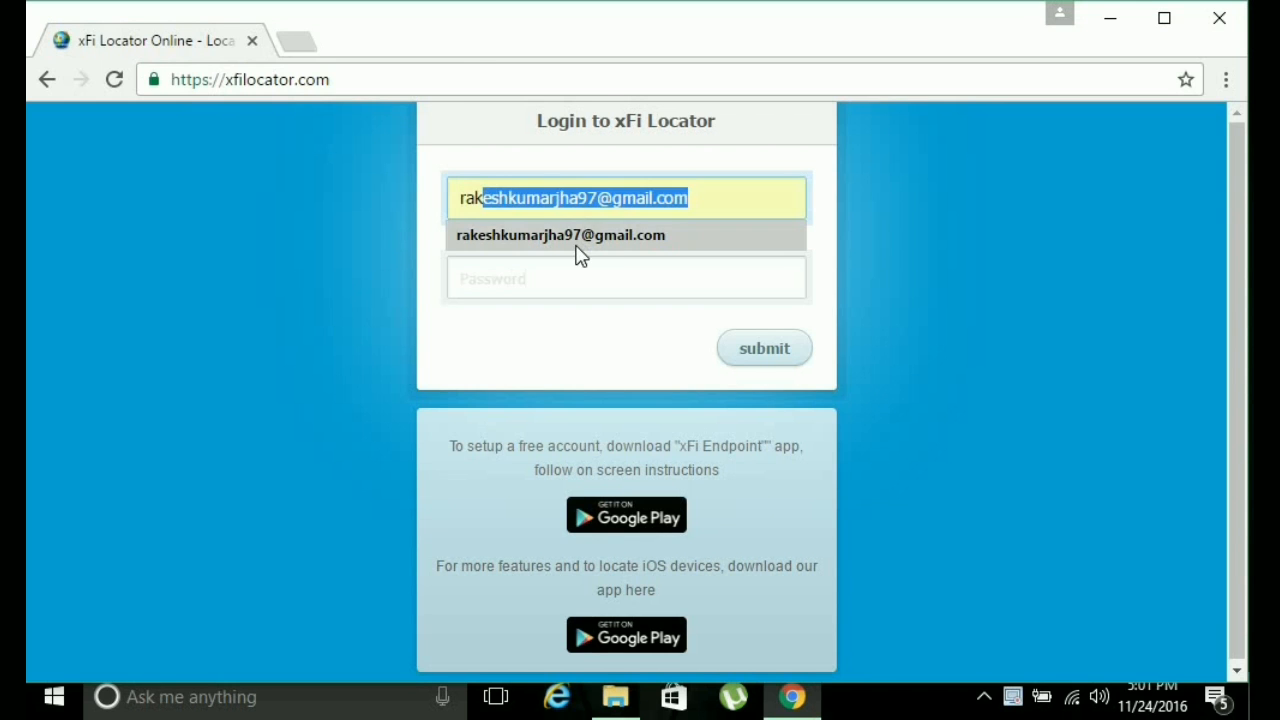
{"action": "left_click", "coordinate": [560, 234]}
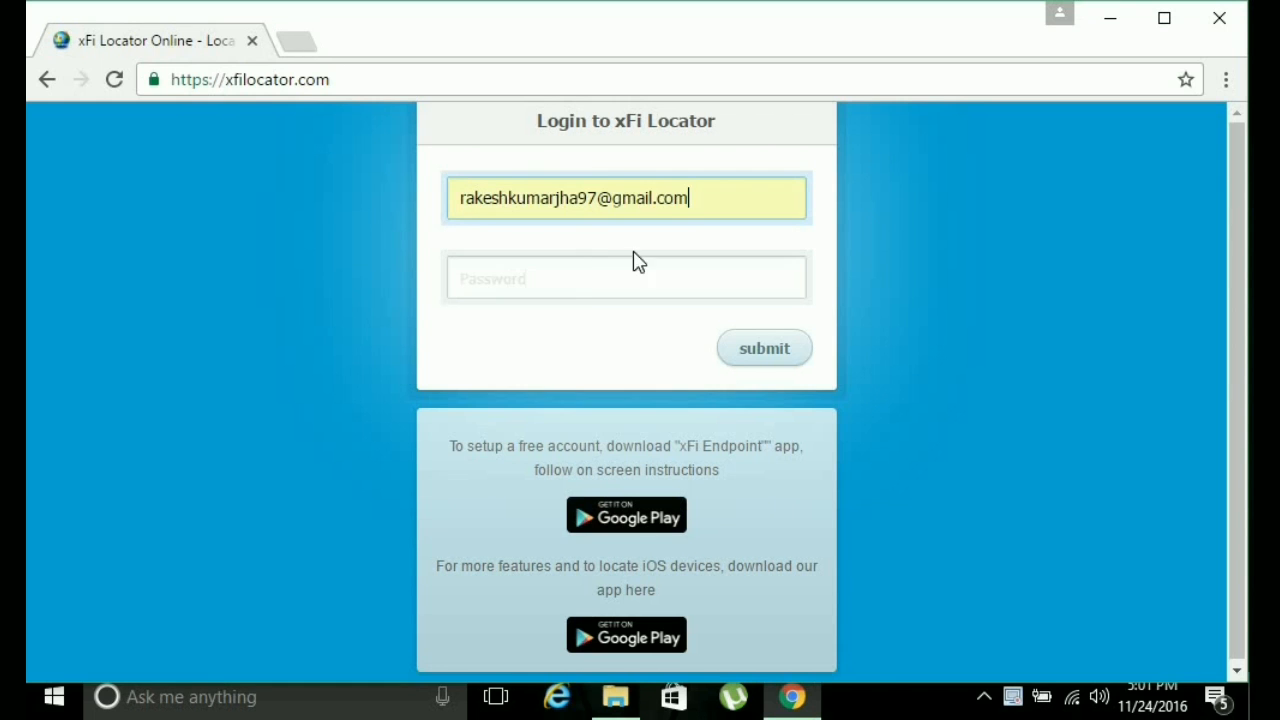
{"action": "left_click", "coordinate": [626, 276]}
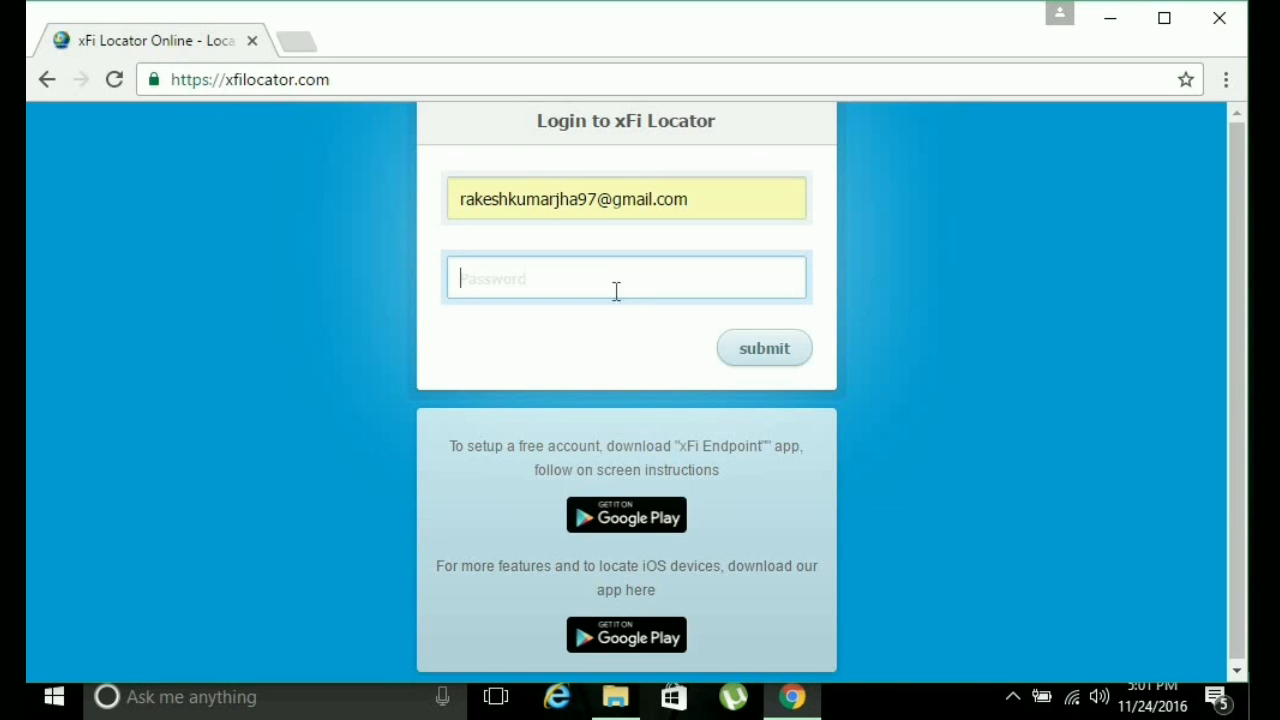
{"action": "type", "text": "•"}
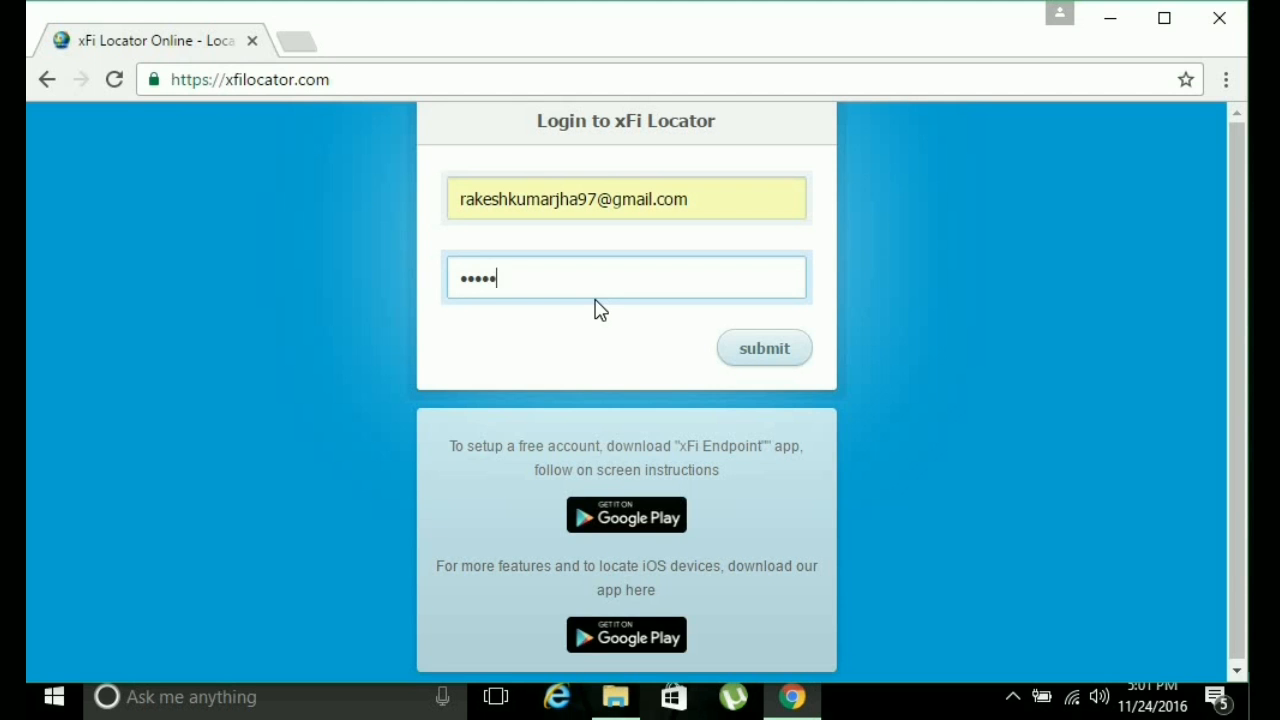
{"action": "type", "text": "•••"}
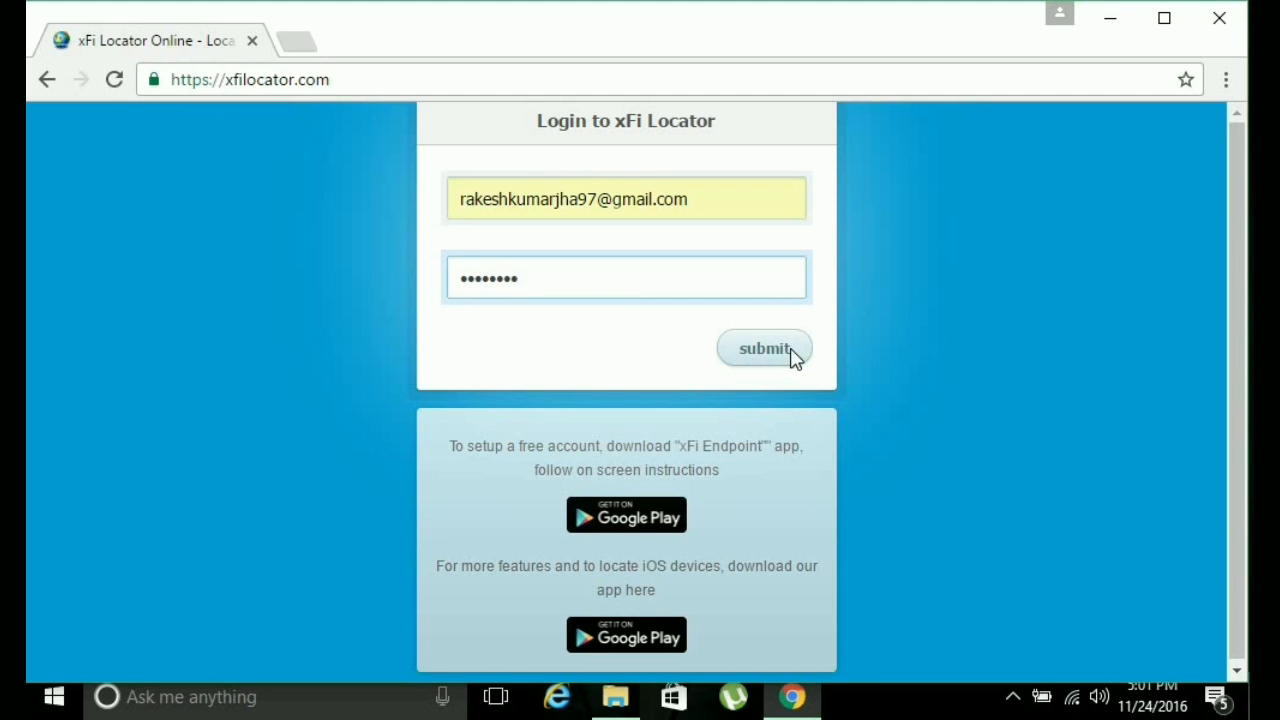
Submit the login details to sign in to xFi Locator Online
{"action": "left_click", "coordinate": [764, 348]}
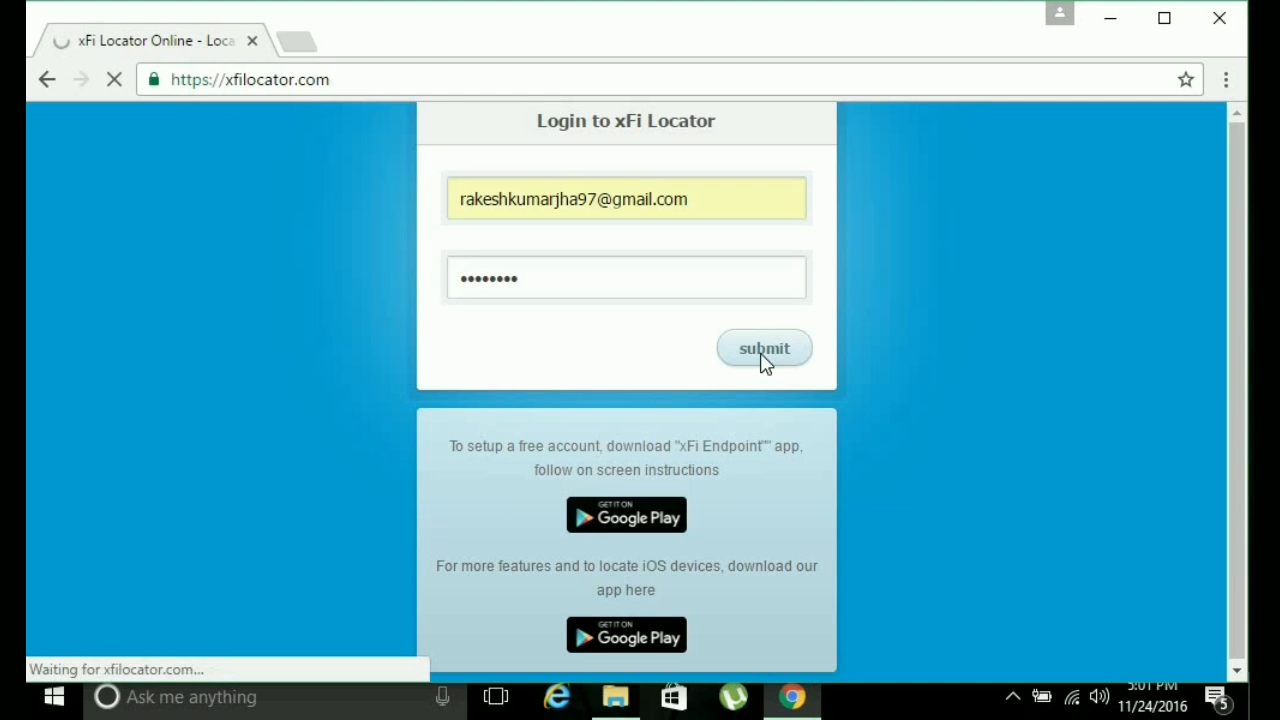
{"action": "left_click", "coordinate": [764, 348]}
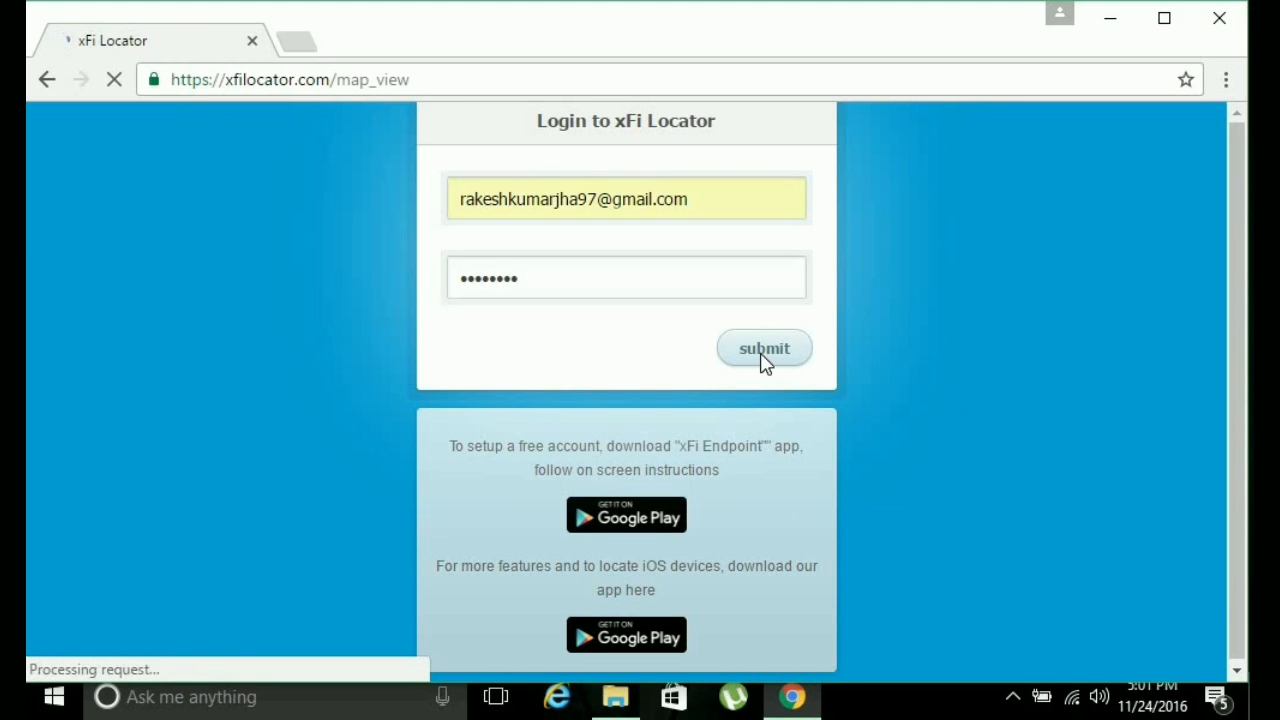
Let the map view load showing the phone's green location marker
{"action": "left_click", "coordinate": [764, 348]}
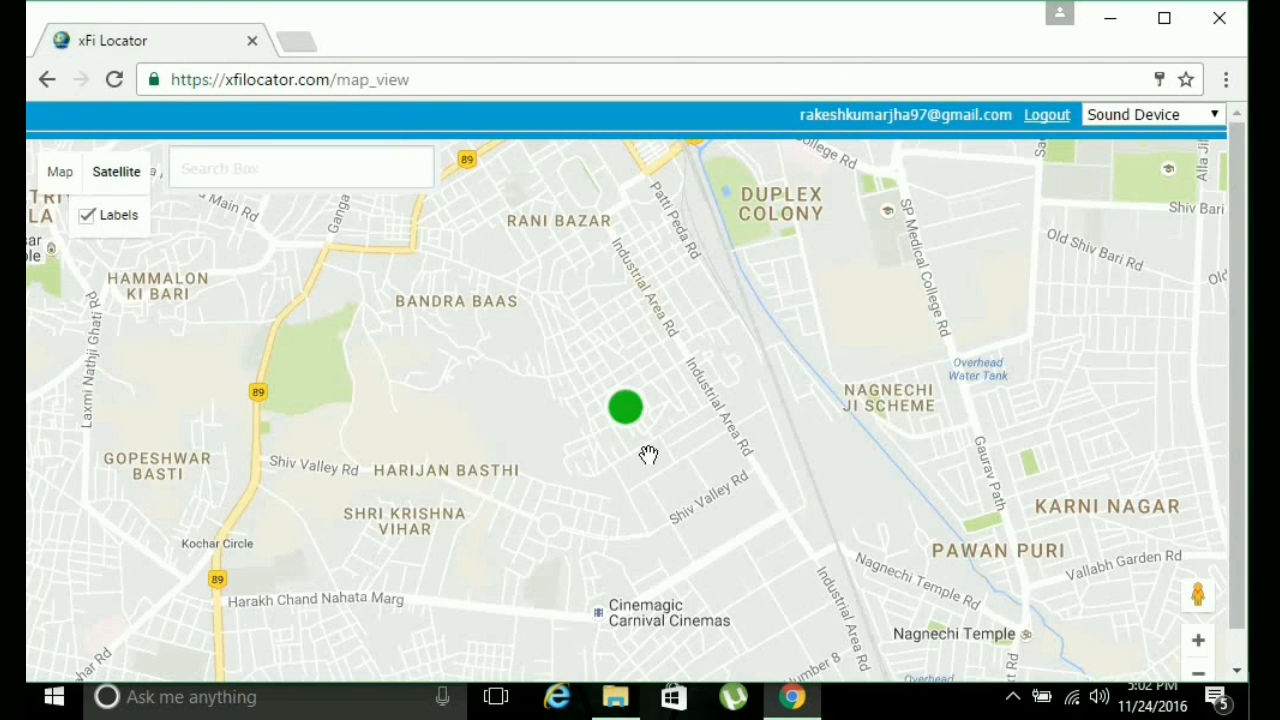
Switch the map to Satellite imagery and zoom in closely on the phone's marker
{"action": "left_click", "coordinate": [116, 172]}
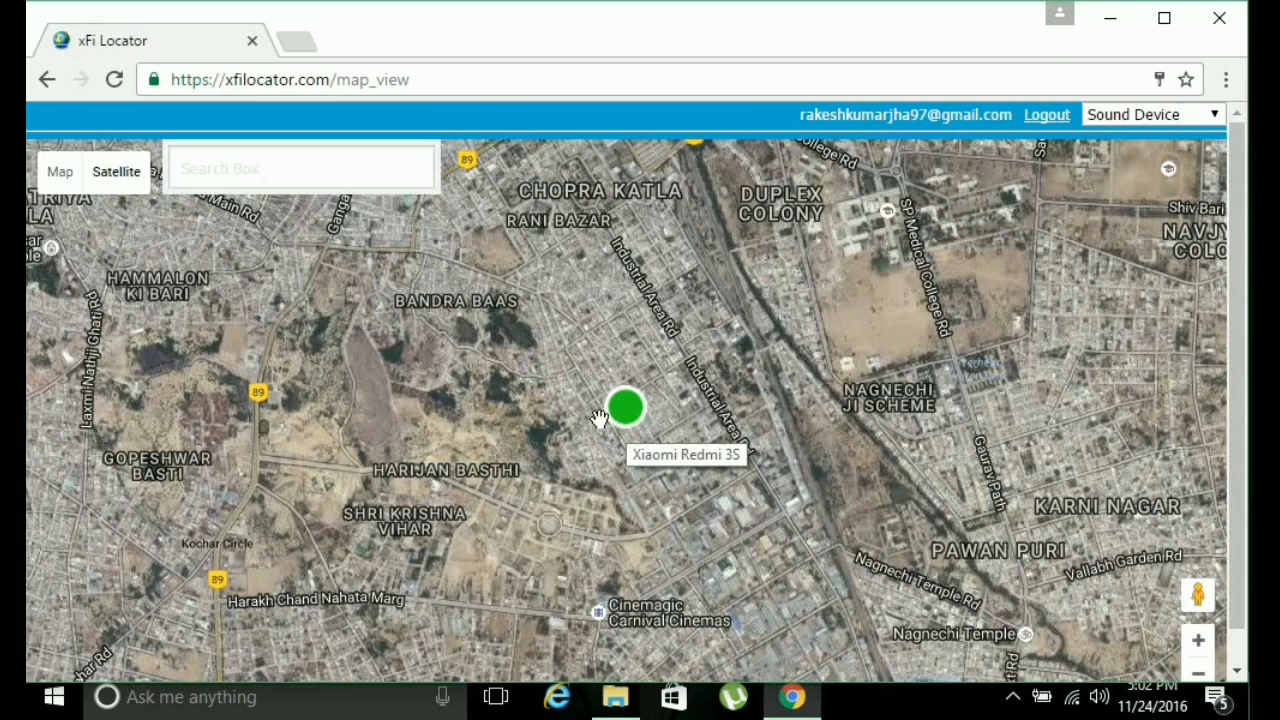
{"action": "mouse_move", "coordinate": [1236, 336]}
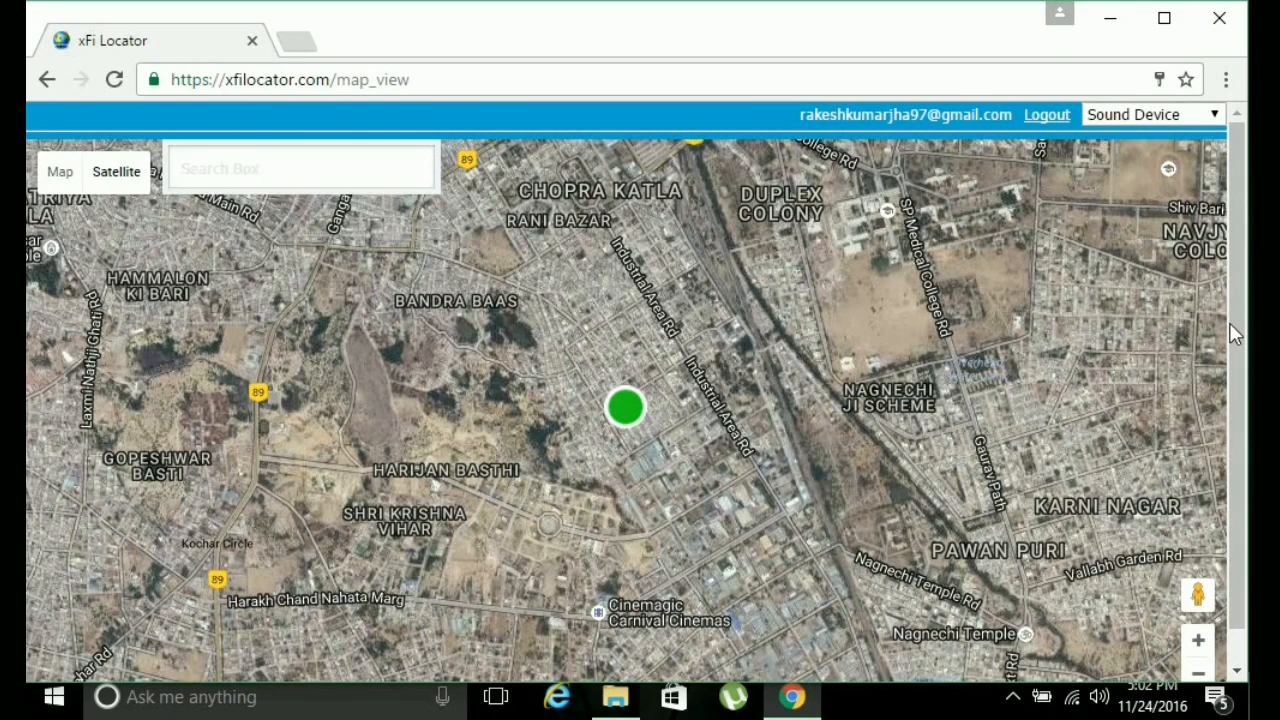
{"action": "scroll", "scroll_direction": "down", "scroll_amount": 3}
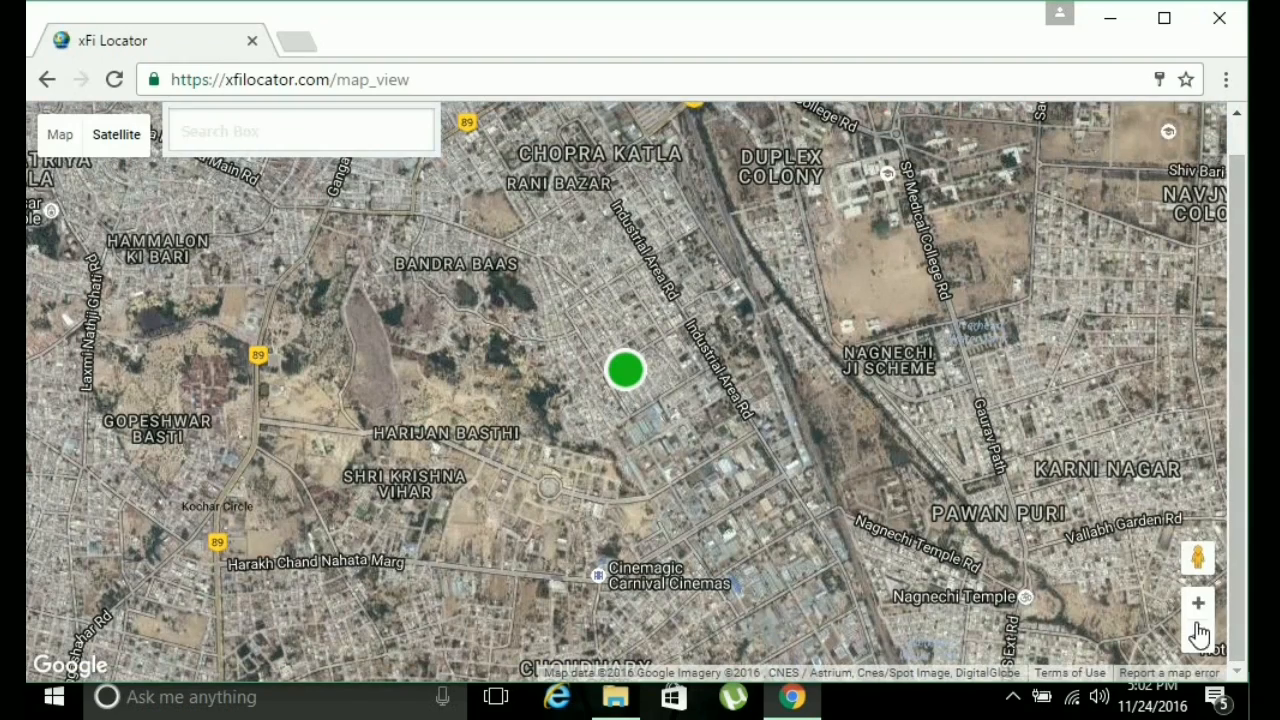
{"action": "left_click", "coordinate": [1196, 602]}
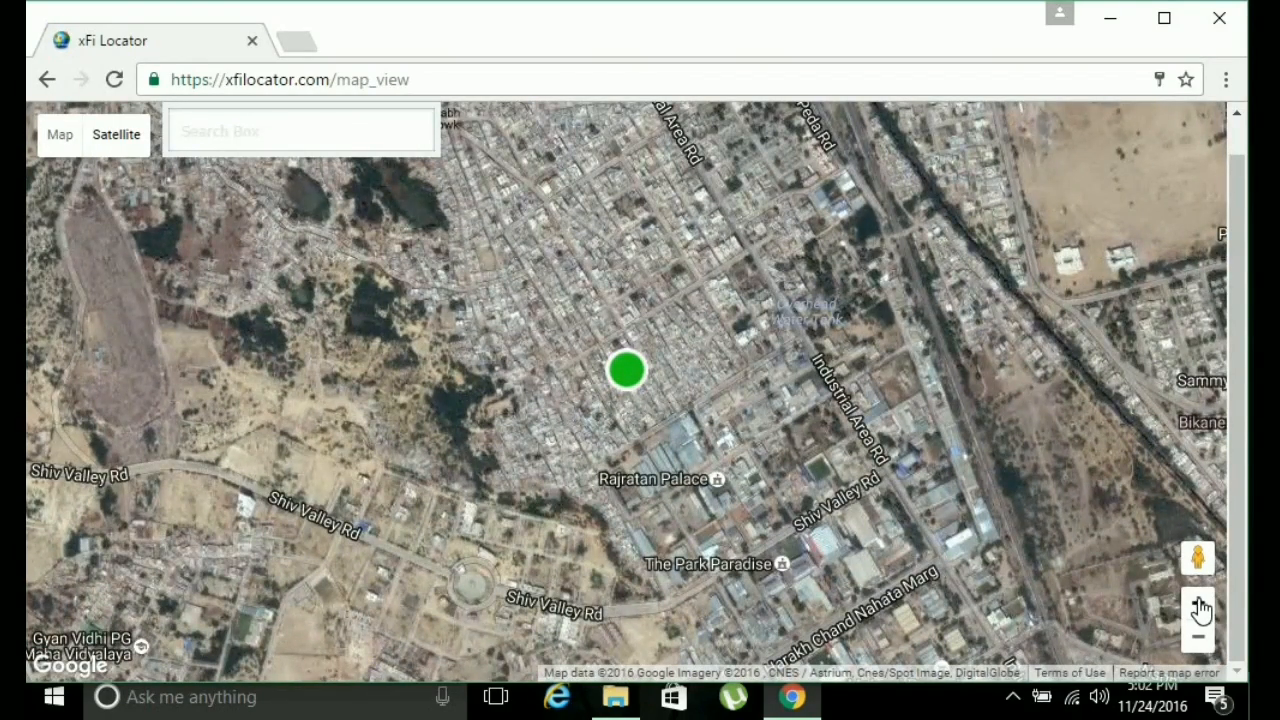
{"action": "left_click", "coordinate": [1198, 608]}
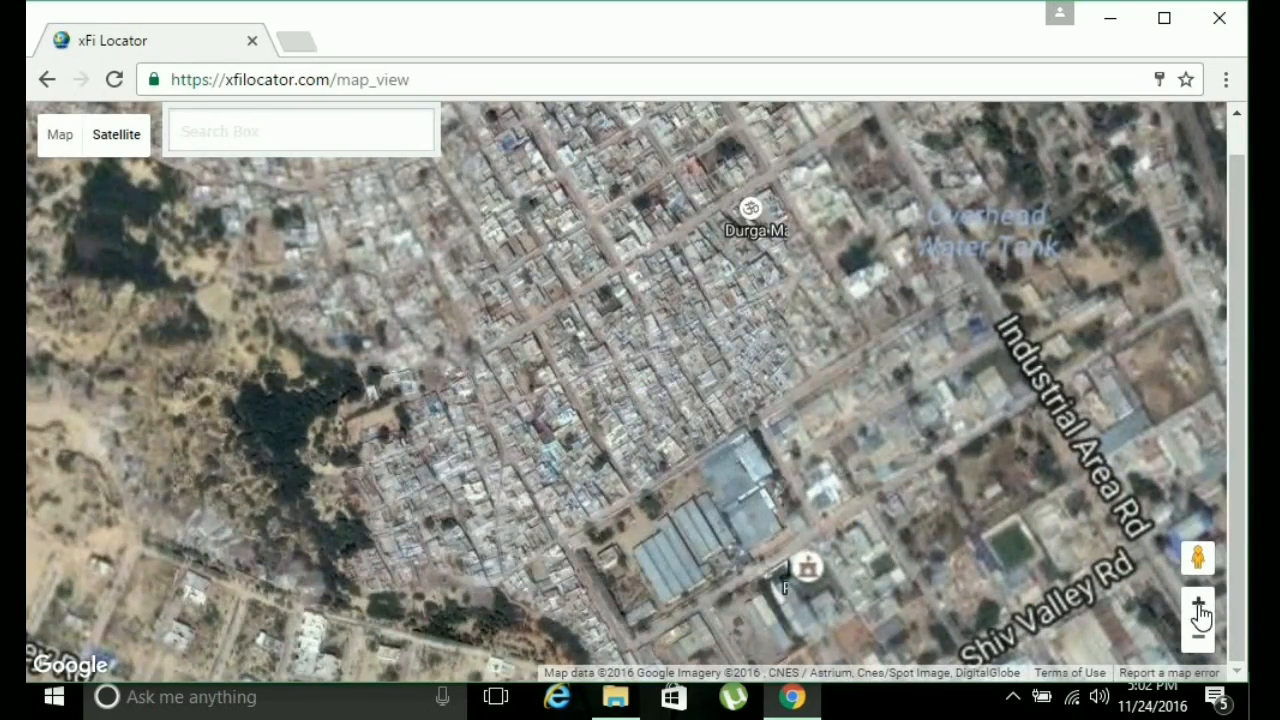
{"action": "left_click", "coordinate": [1196, 604]}
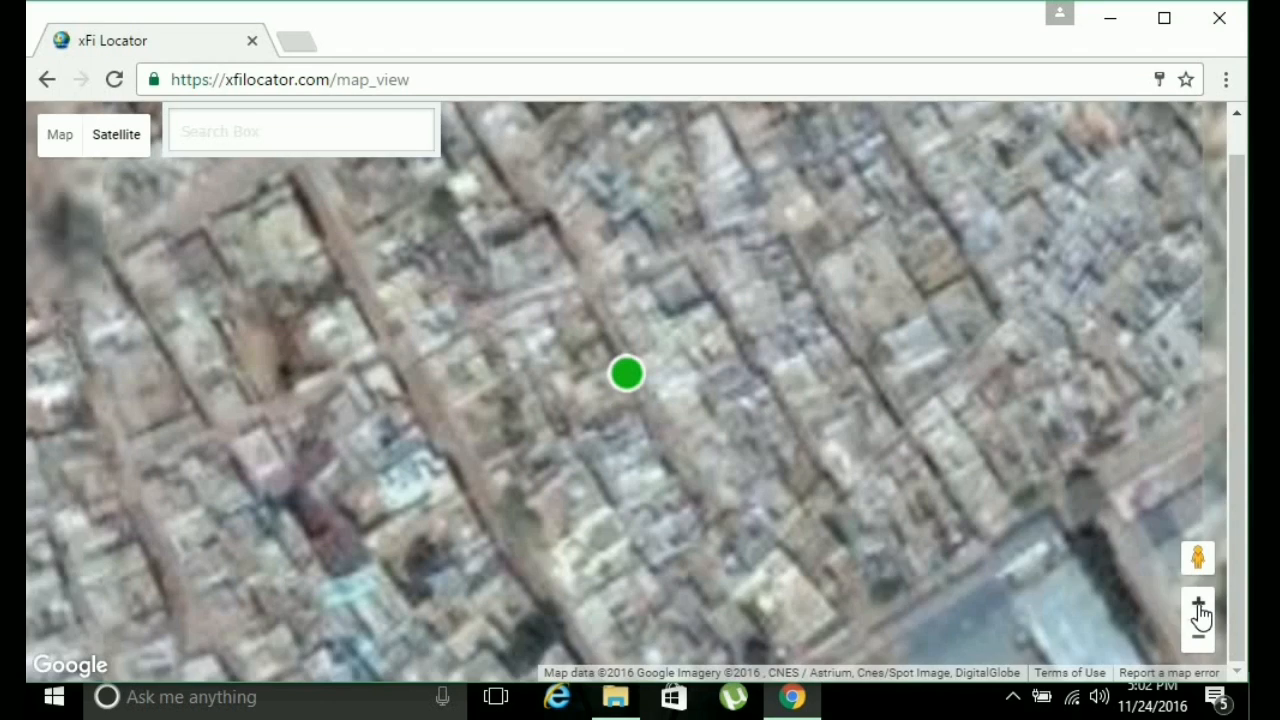
{"action": "left_click", "coordinate": [1196, 612]}
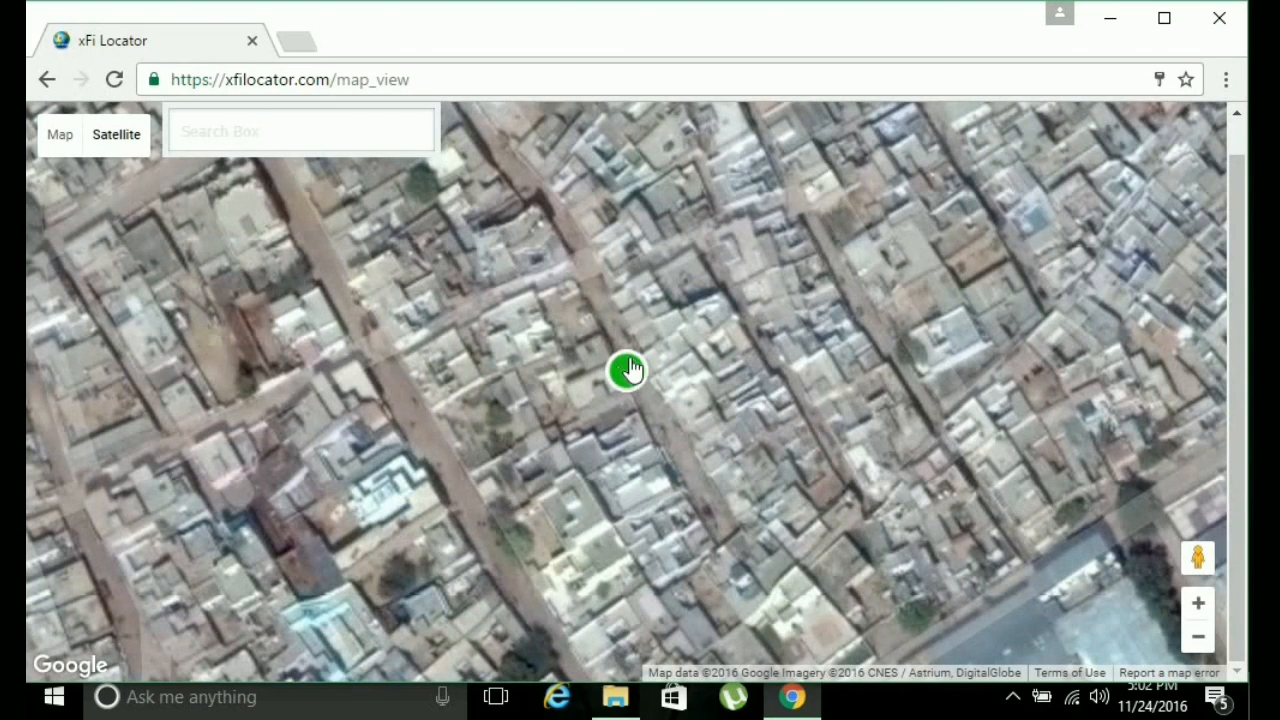
{"action": "mouse_move", "coordinate": [628, 376]}
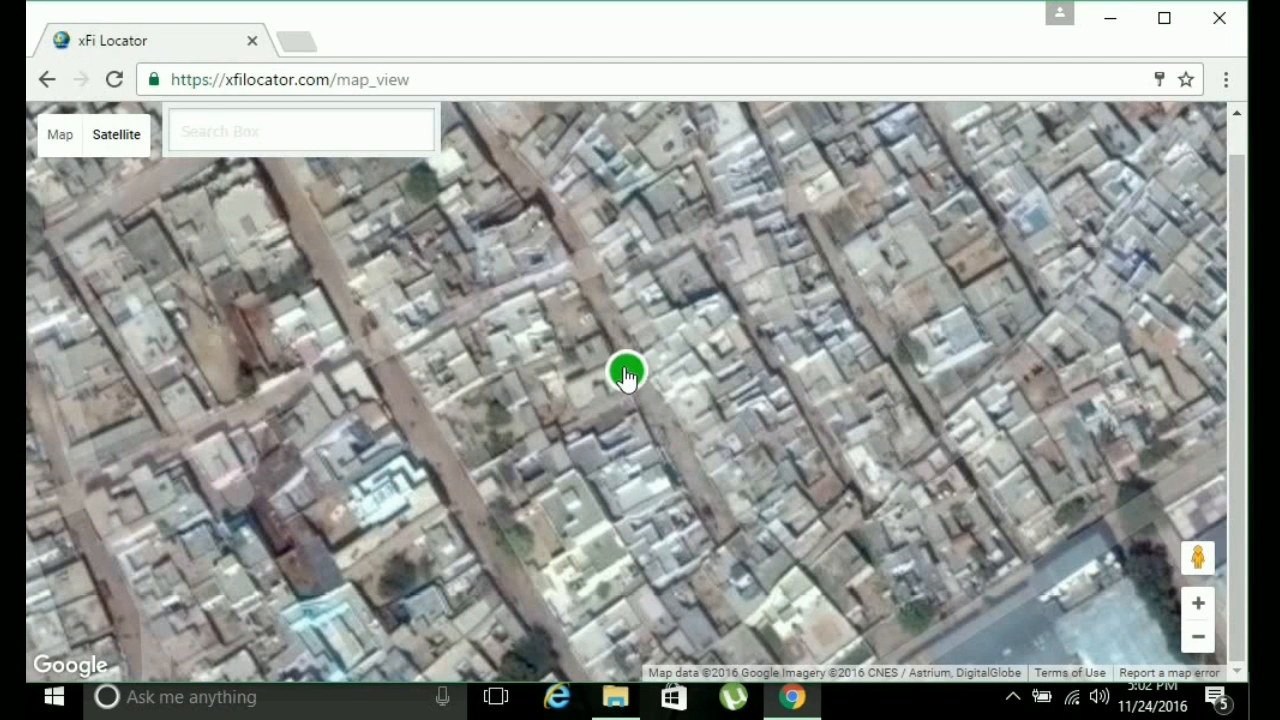
{"action": "mouse_move", "coordinate": [628, 372]}
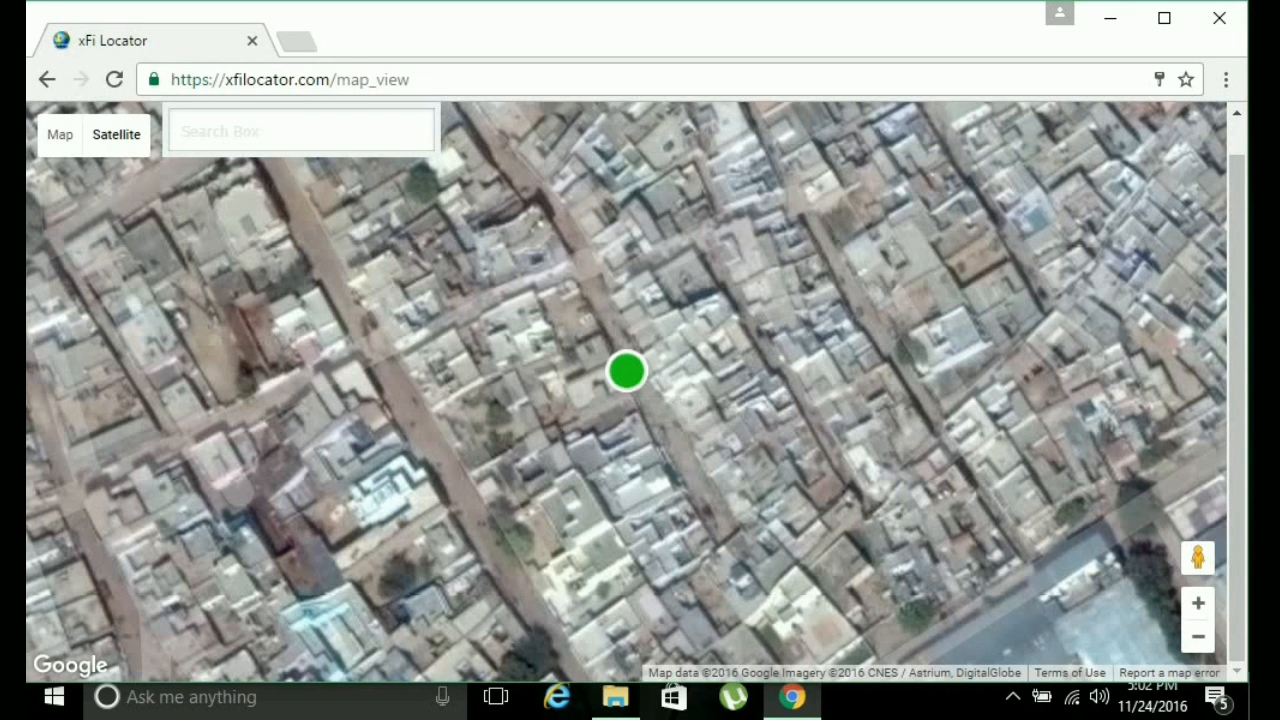
Show the Xiaomi Redmi 3S location popup with time, 51% battery and Bikaner address
{"action": "left_click", "coordinate": [624, 372]}
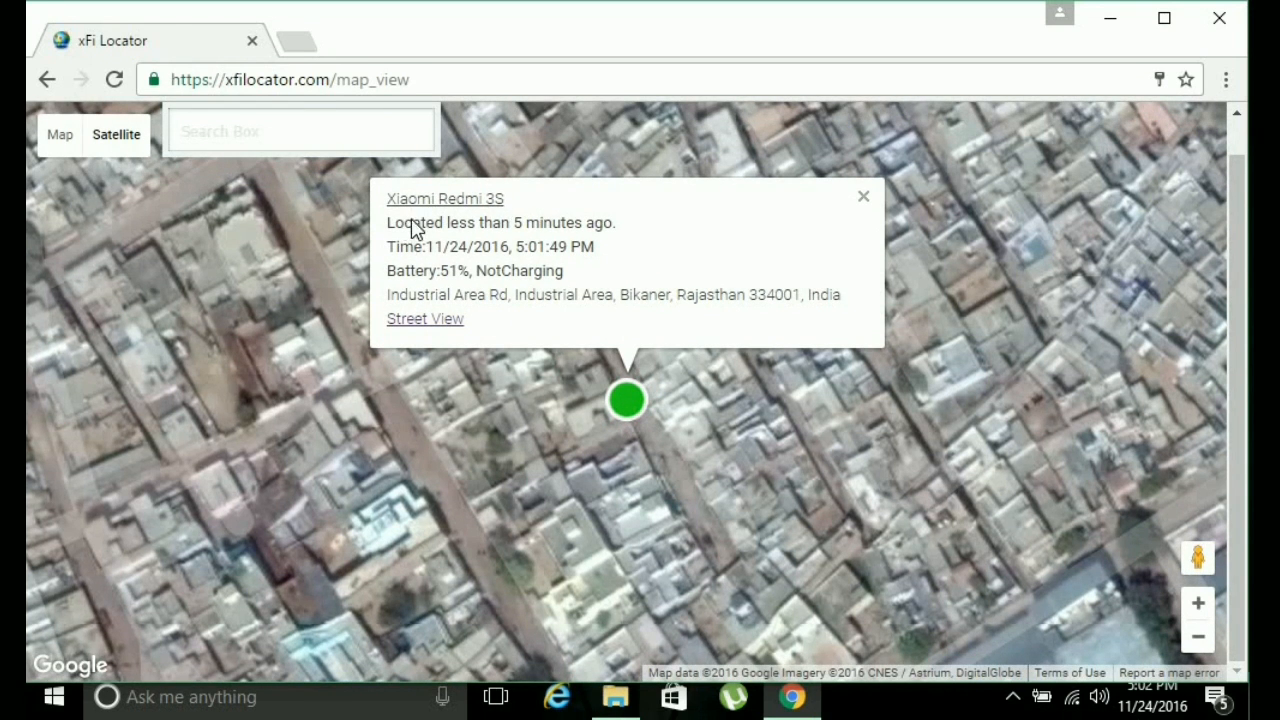
{"action": "mouse_move", "coordinate": [502, 234]}
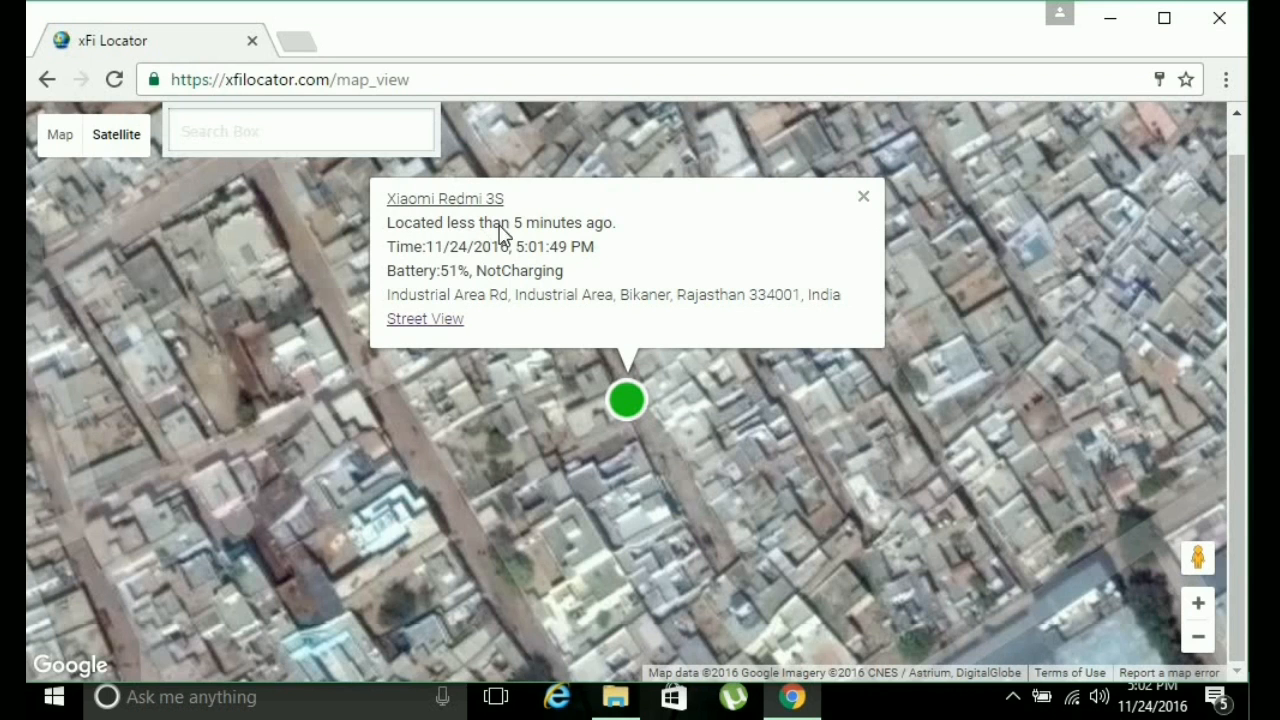
{"action": "mouse_move", "coordinate": [458, 260]}
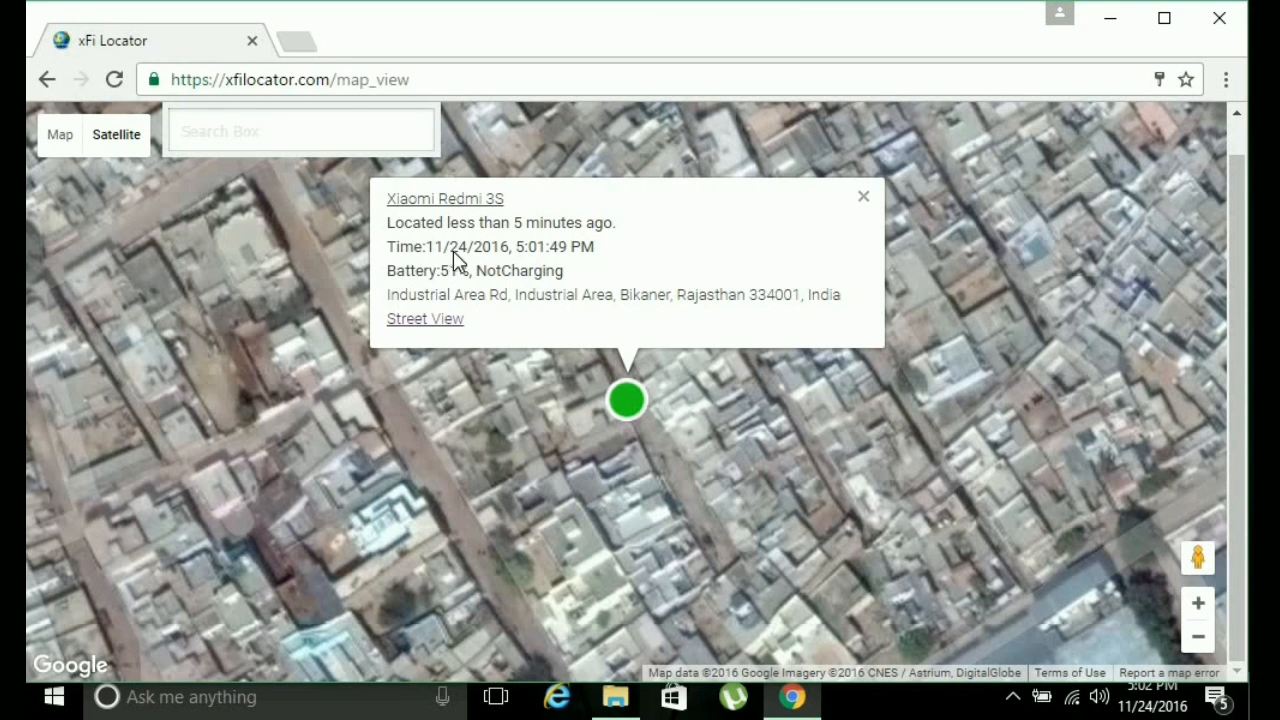
{"action": "mouse_move", "coordinate": [1116, 684]}
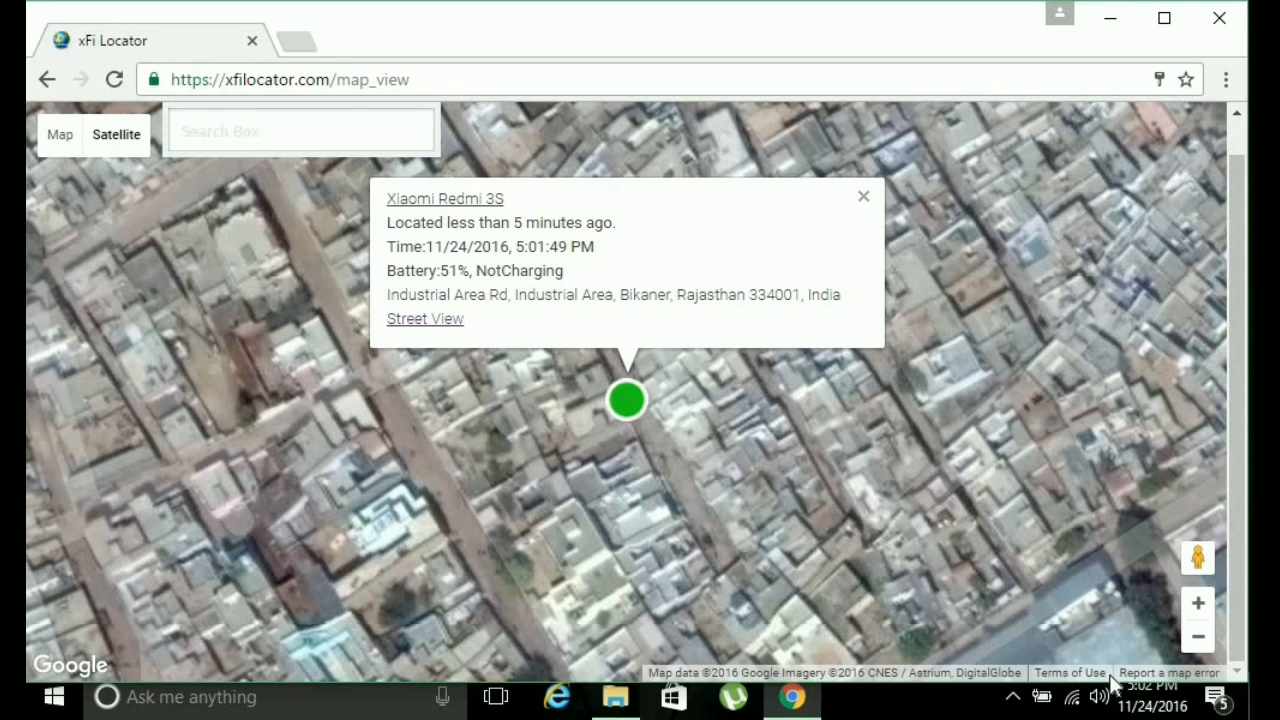
{"action": "mouse_move", "coordinate": [624, 352]}
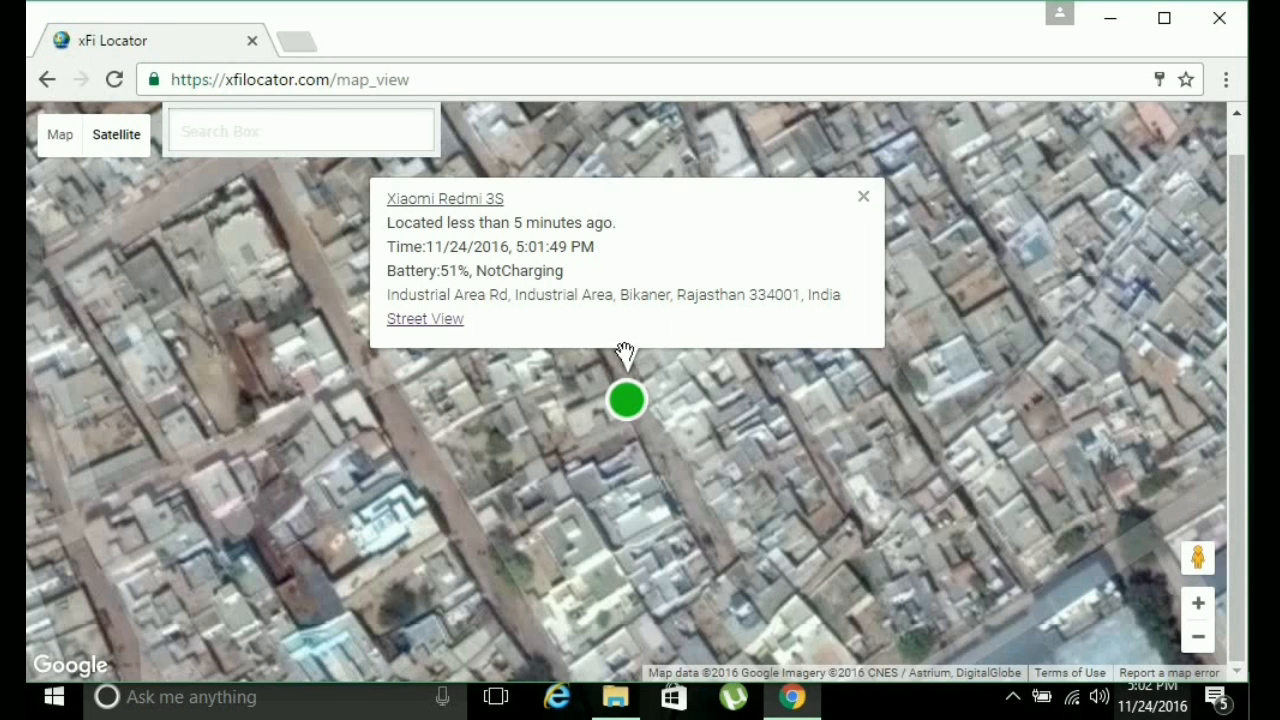
{"action": "mouse_move", "coordinate": [436, 292]}
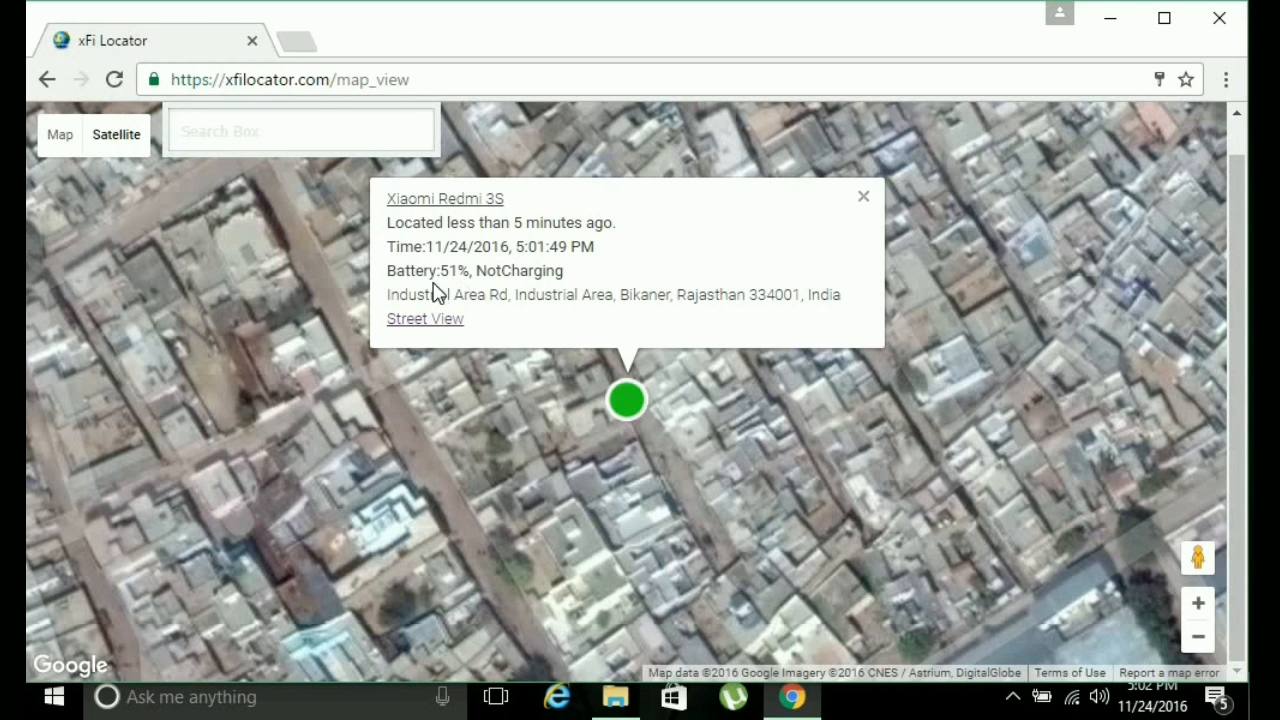
{"action": "mouse_move", "coordinate": [596, 332]}
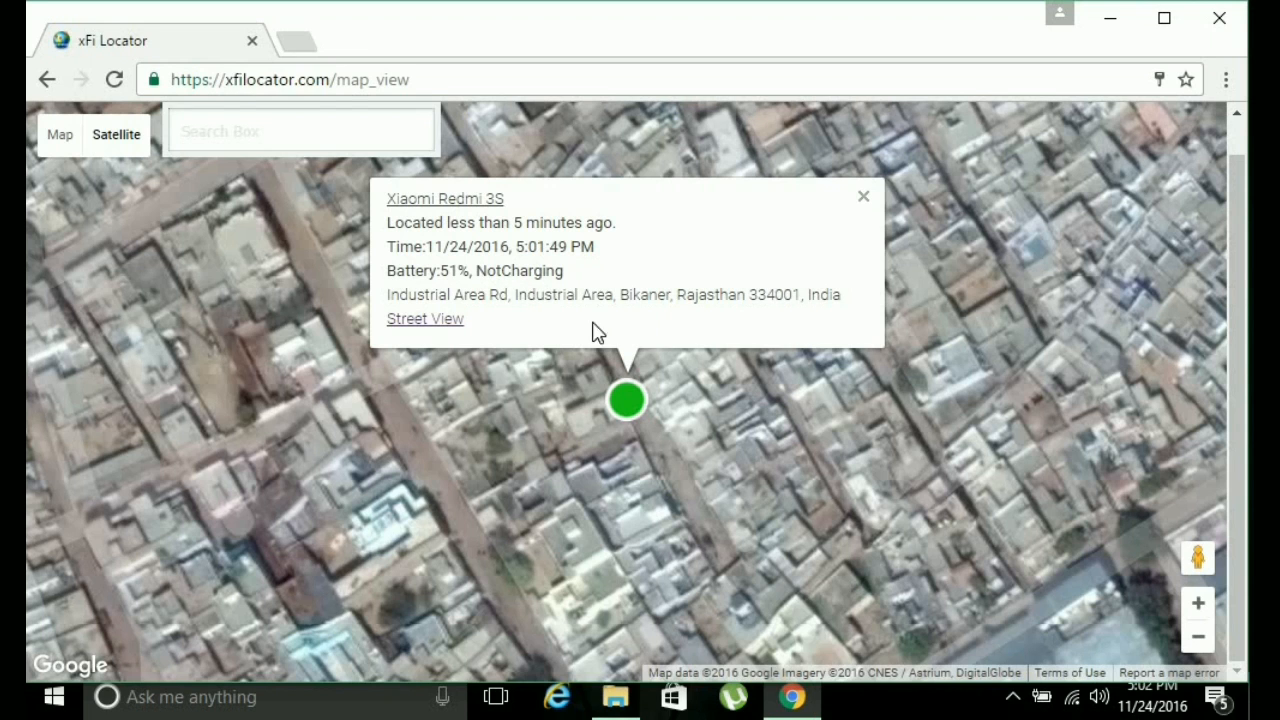
{"action": "mouse_move", "coordinate": [440, 308]}
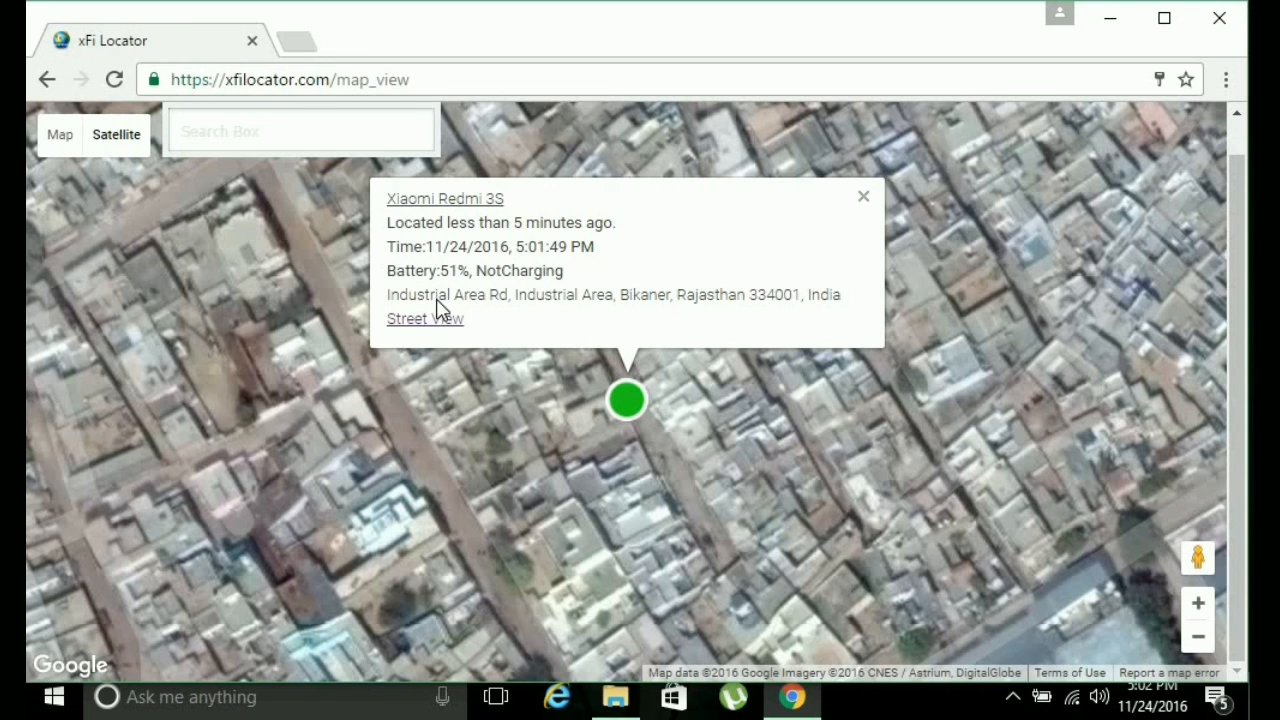
{"action": "mouse_move", "coordinate": [432, 312]}
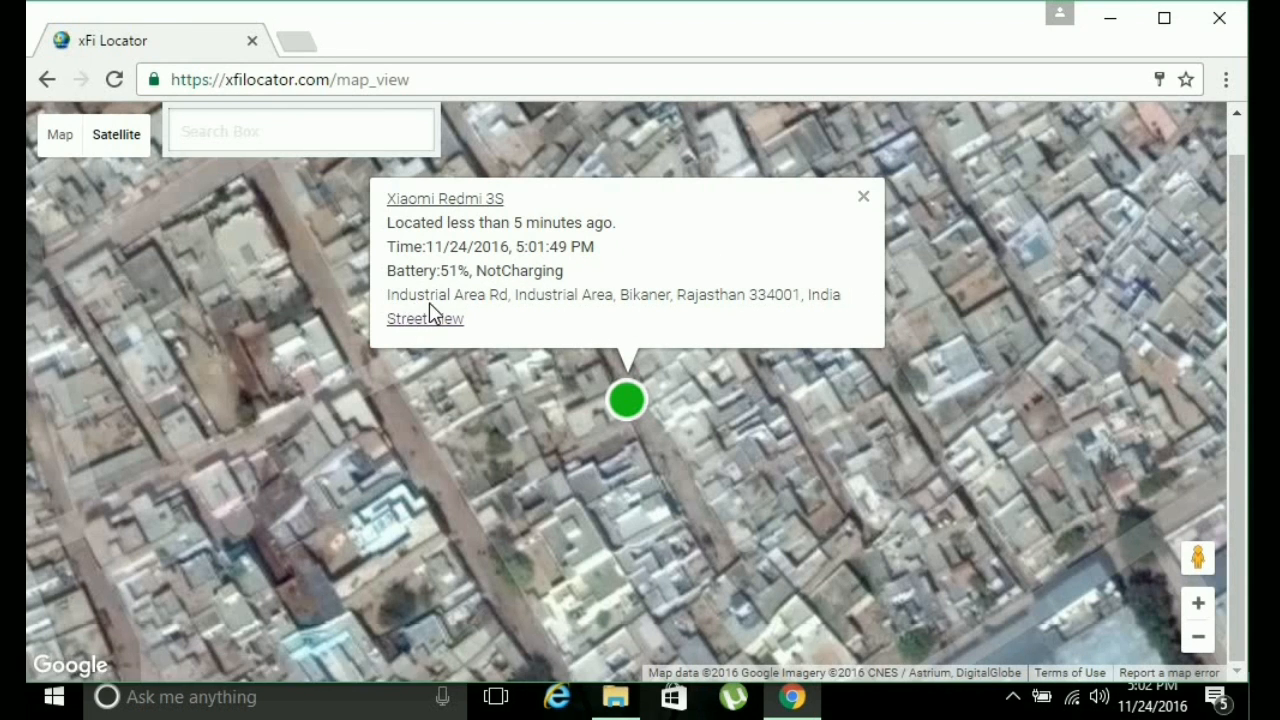
{"action": "mouse_move", "coordinate": [596, 322]}
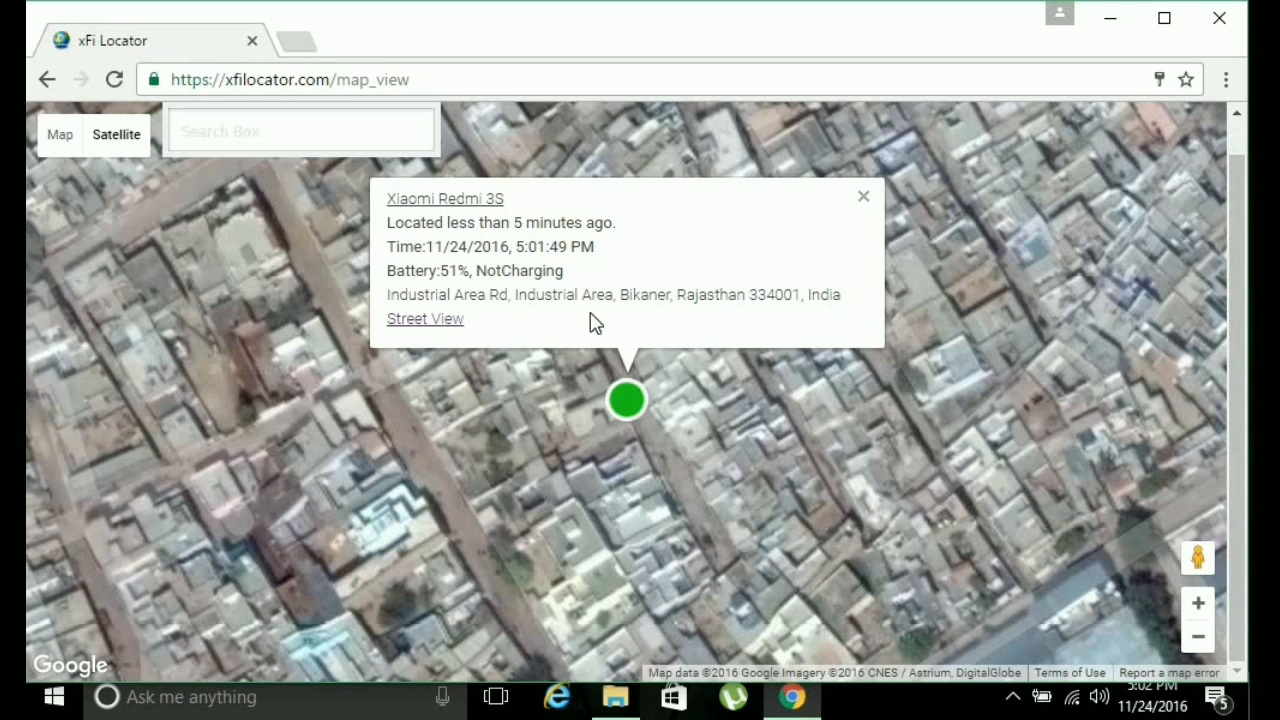
{"action": "mouse_move", "coordinate": [764, 350]}
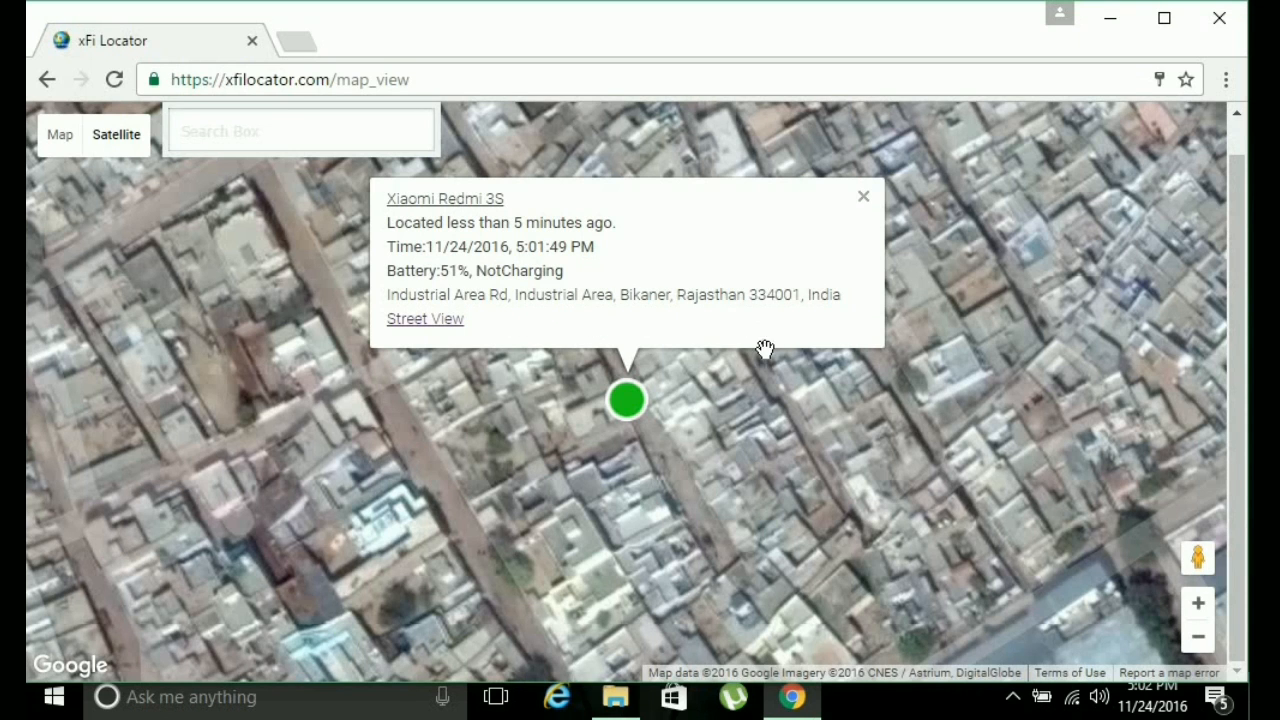
{"action": "mouse_move", "coordinate": [424, 318]}
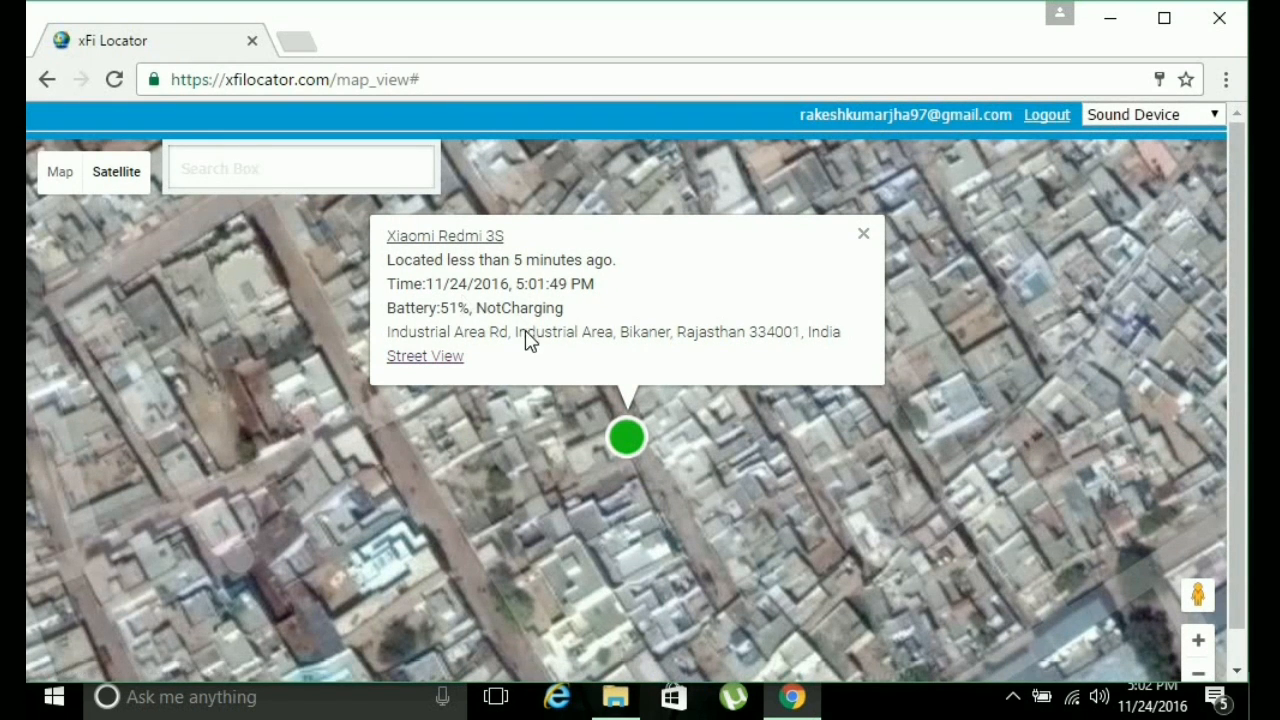
{"action": "mouse_move", "coordinate": [1116, 138]}
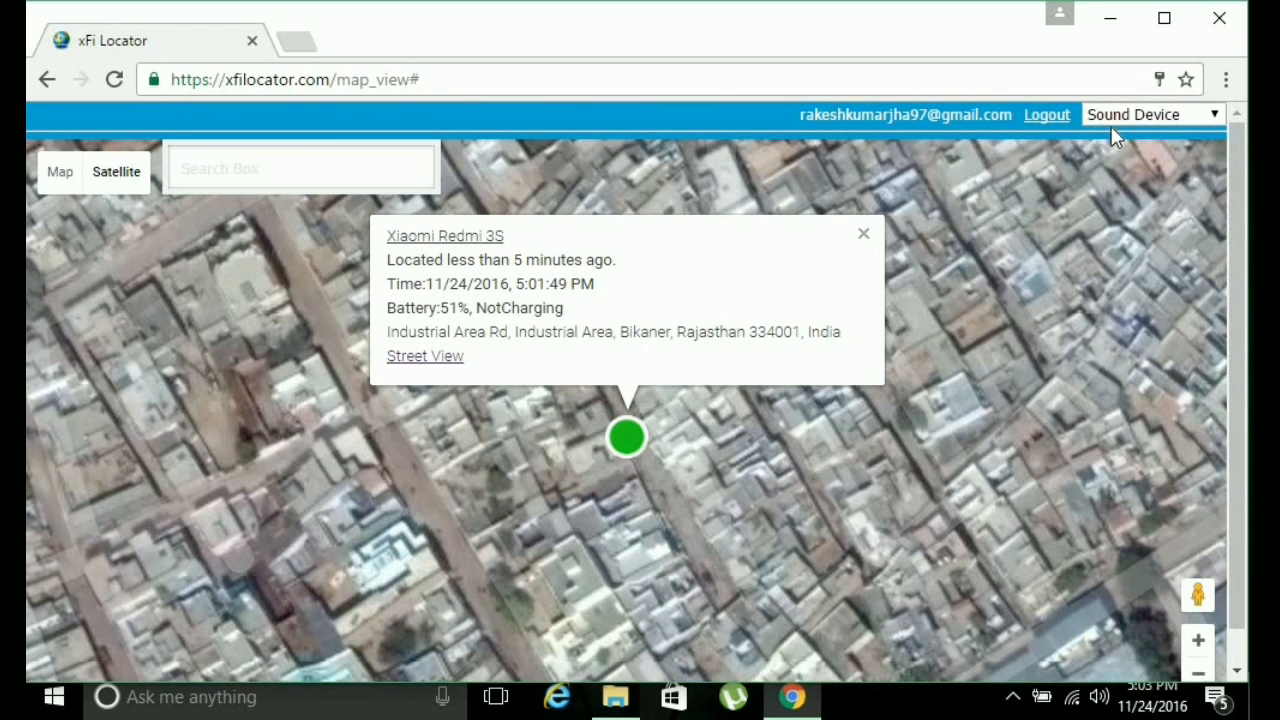
{"action": "mouse_move", "coordinate": [908, 208]}
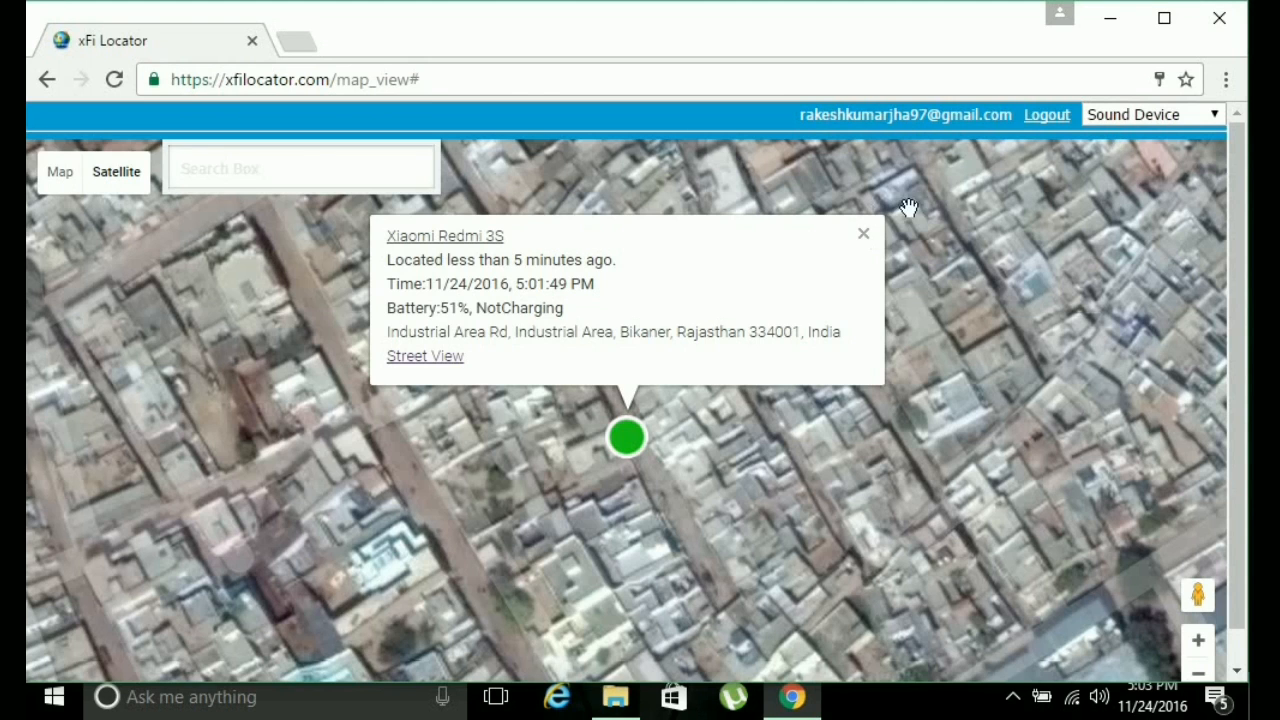
Send a sound alert to the Xiaomi Redmi 3S and acknowledge the Sound sent confirmation
{"action": "left_click", "coordinate": [424, 356]}
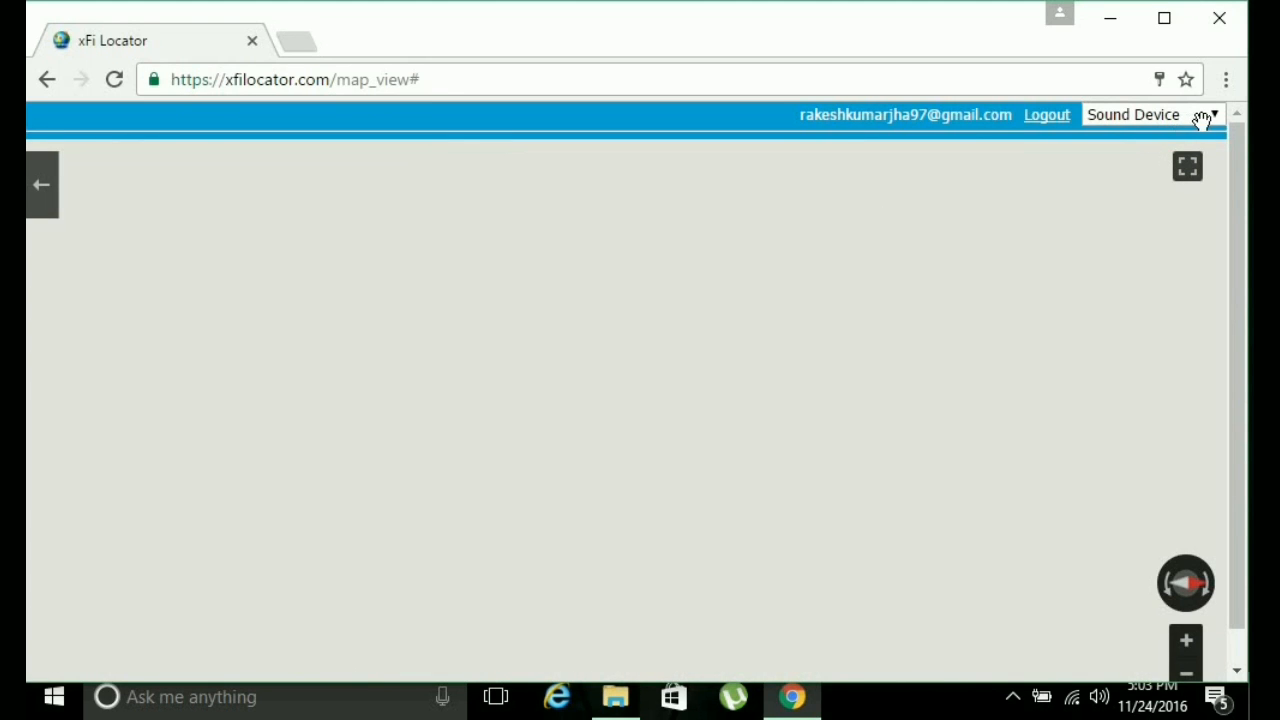
{"action": "mouse_move", "coordinate": [1218, 118]}
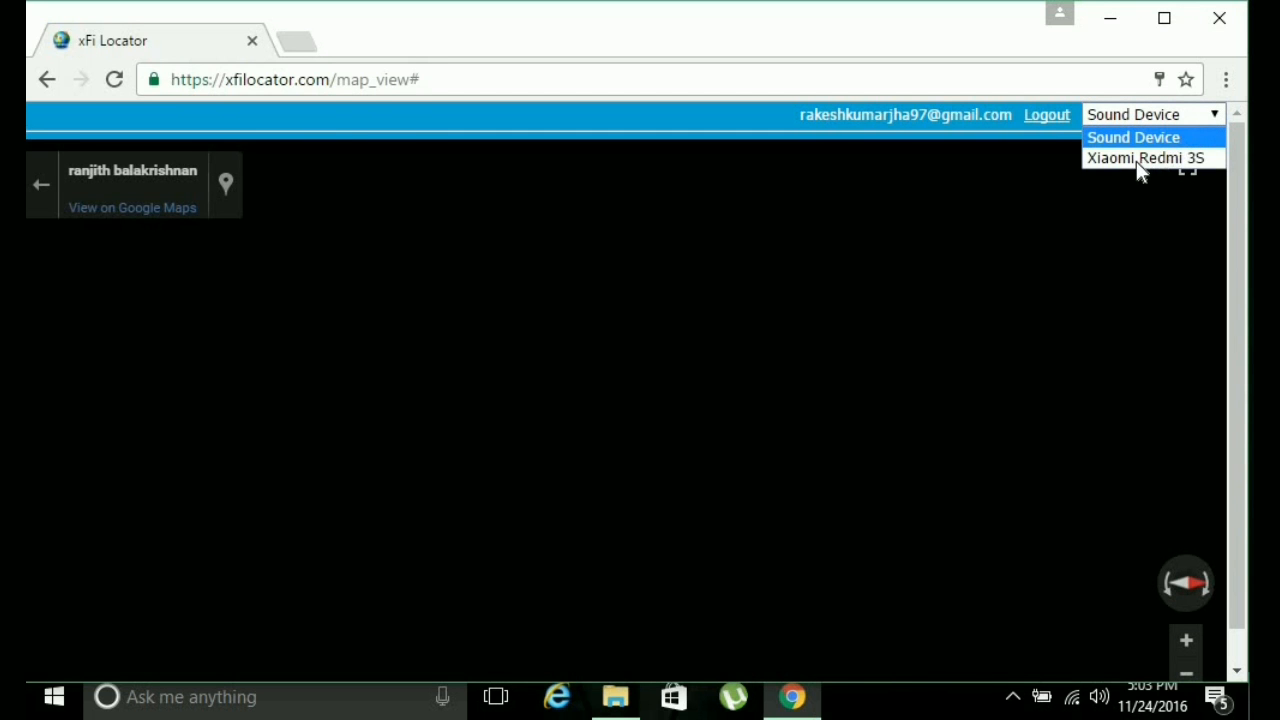
{"action": "left_click", "coordinate": [1152, 158]}
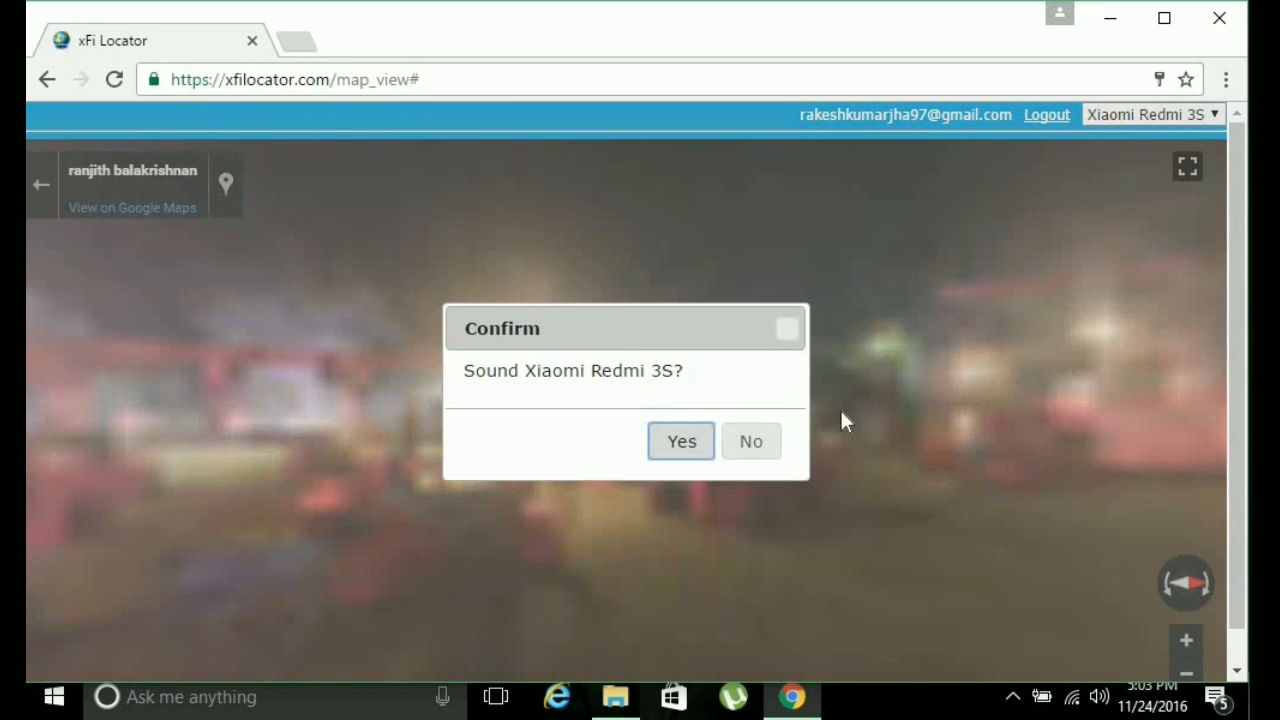
{"action": "left_click", "coordinate": [680, 442]}
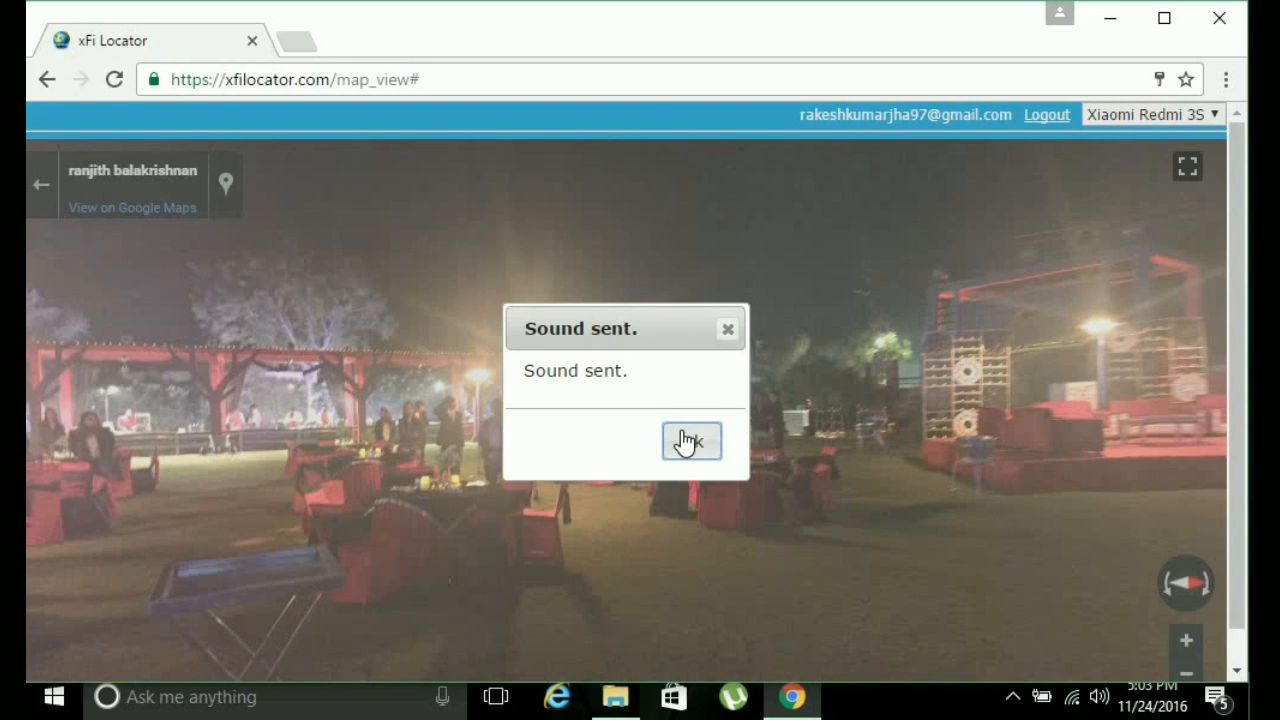
{"action": "left_click", "coordinate": [692, 442]}
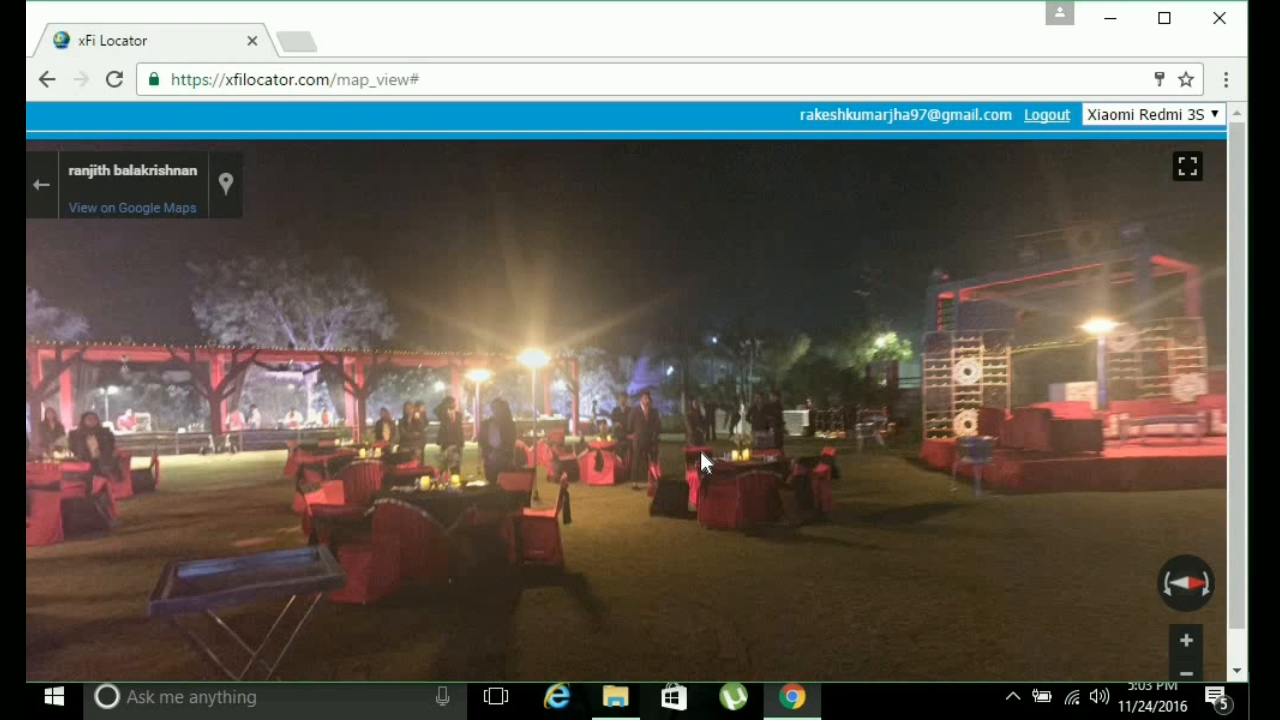
{"action": "mouse_move", "coordinate": [50, 104]}
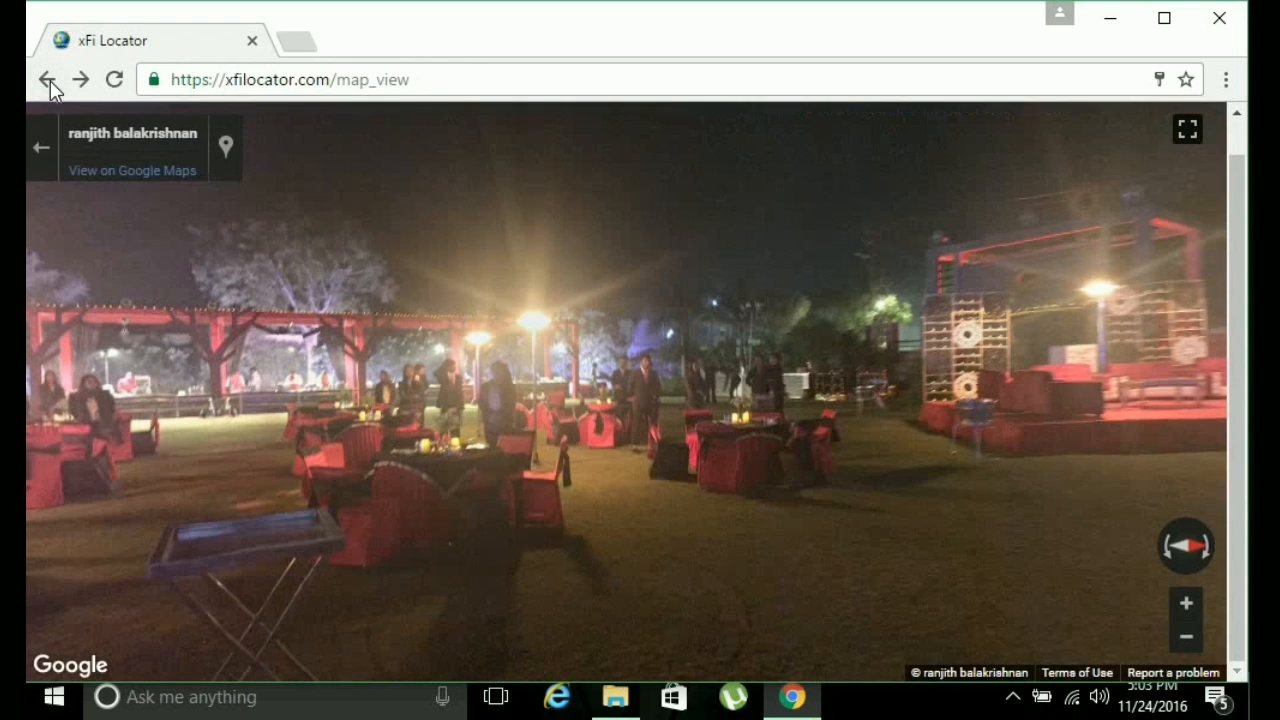
{"action": "mouse_move", "coordinate": [344, 336]}
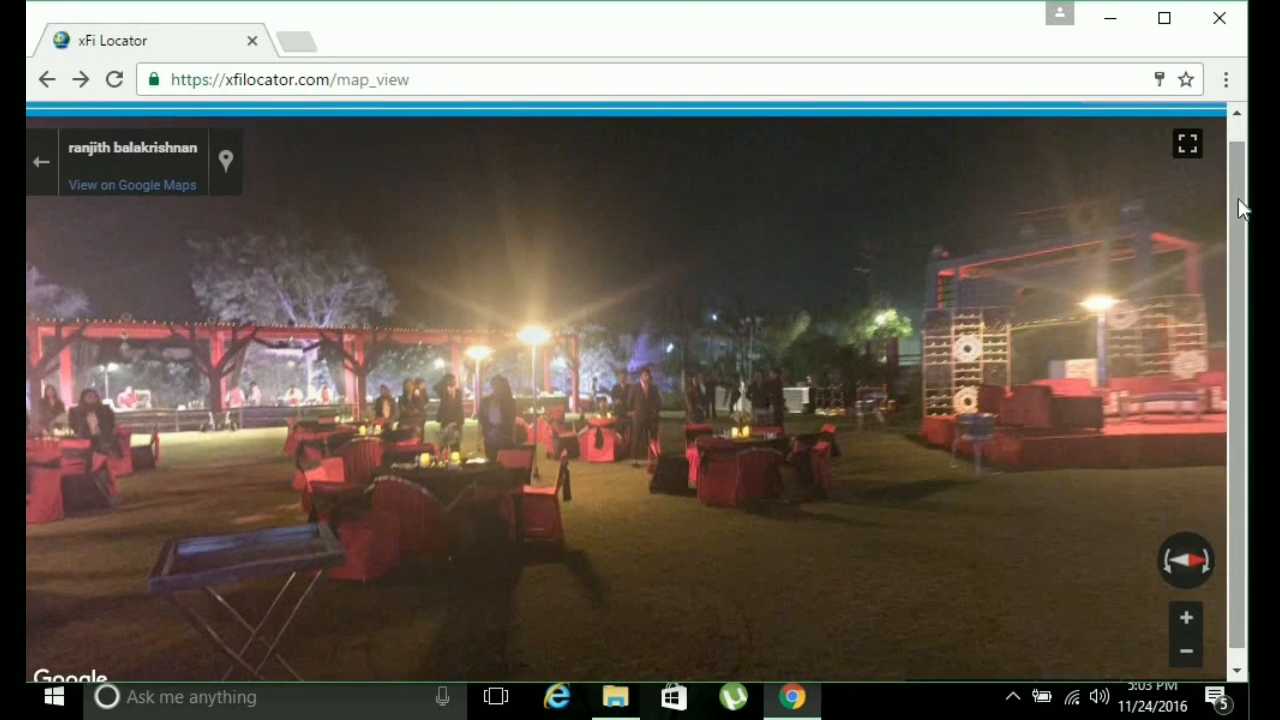
{"action": "scroll", "scroll_direction": "up", "scroll_amount": 3}
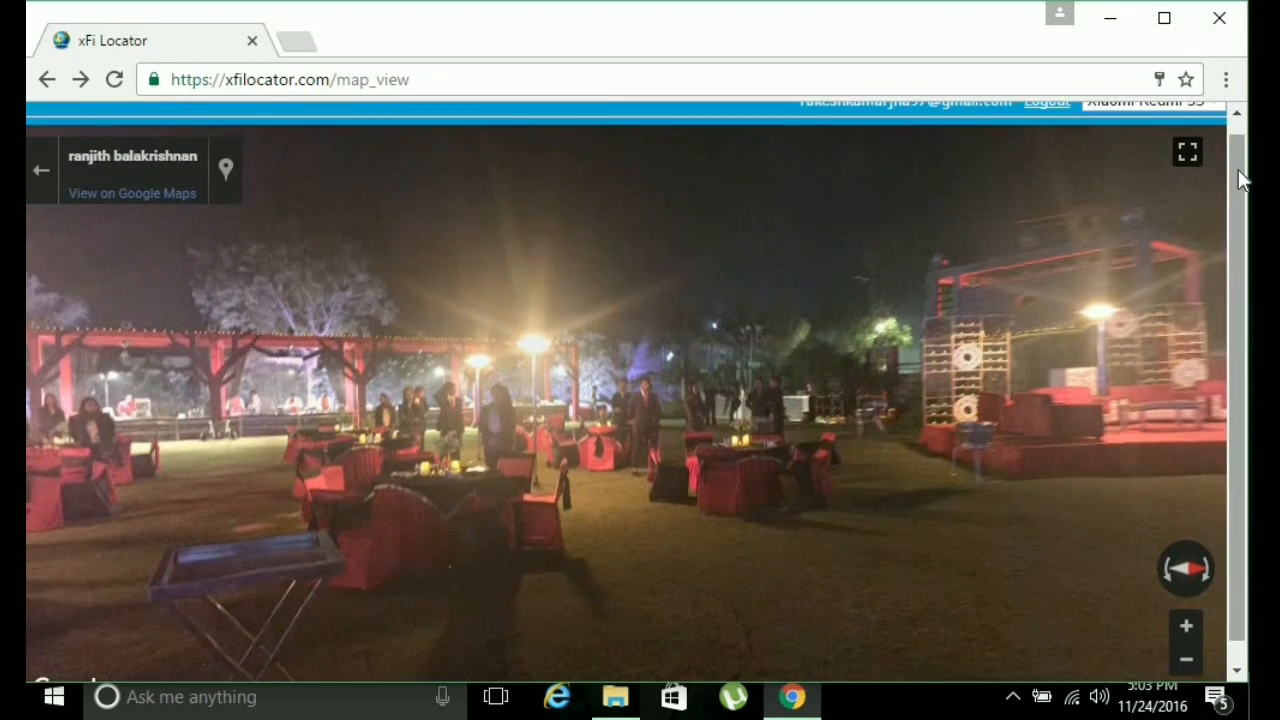
{"action": "scroll", "scroll_direction": "up", "scroll_amount": 3}
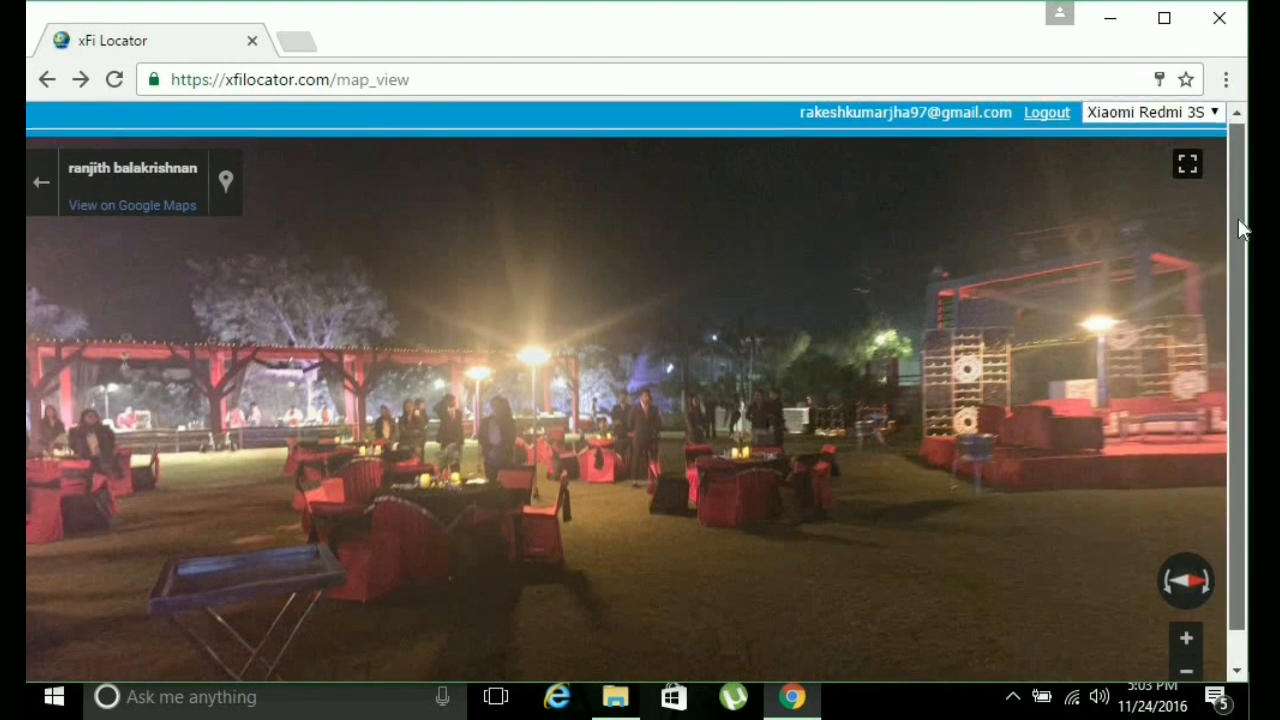